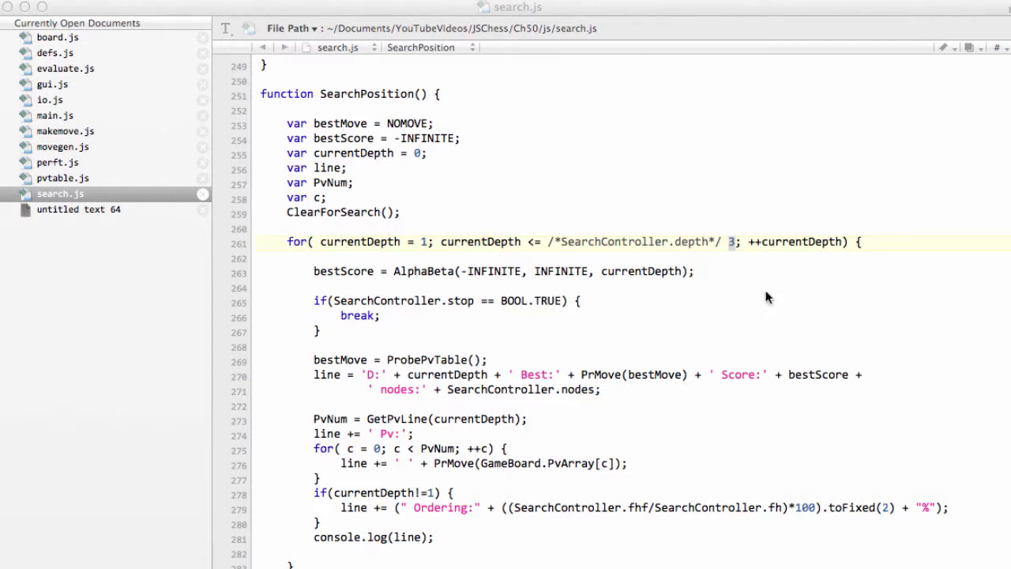
{"action": "mouse_move", "coordinate": [662, 250]}
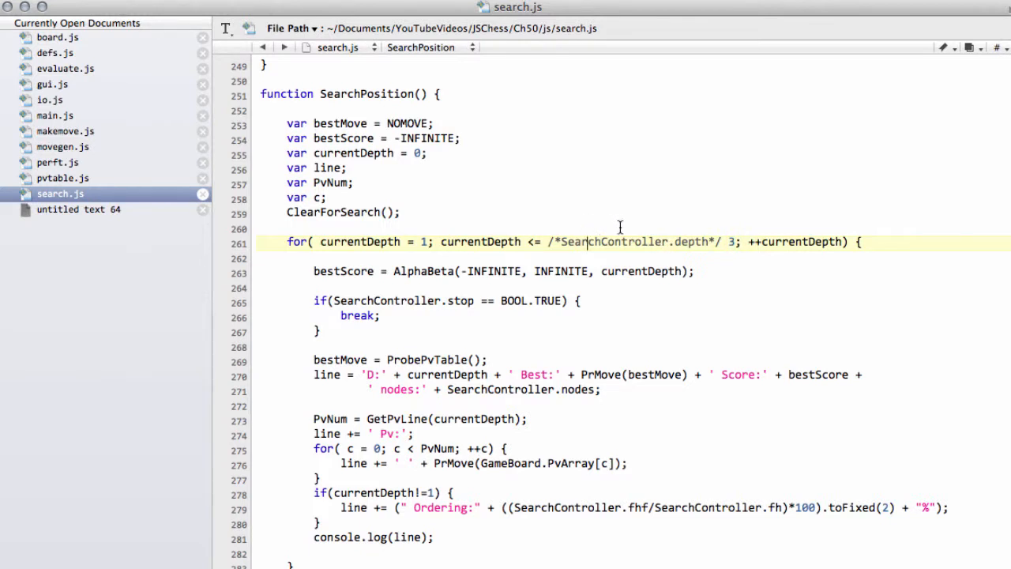
{"action": "mouse_move", "coordinate": [610, 308]}
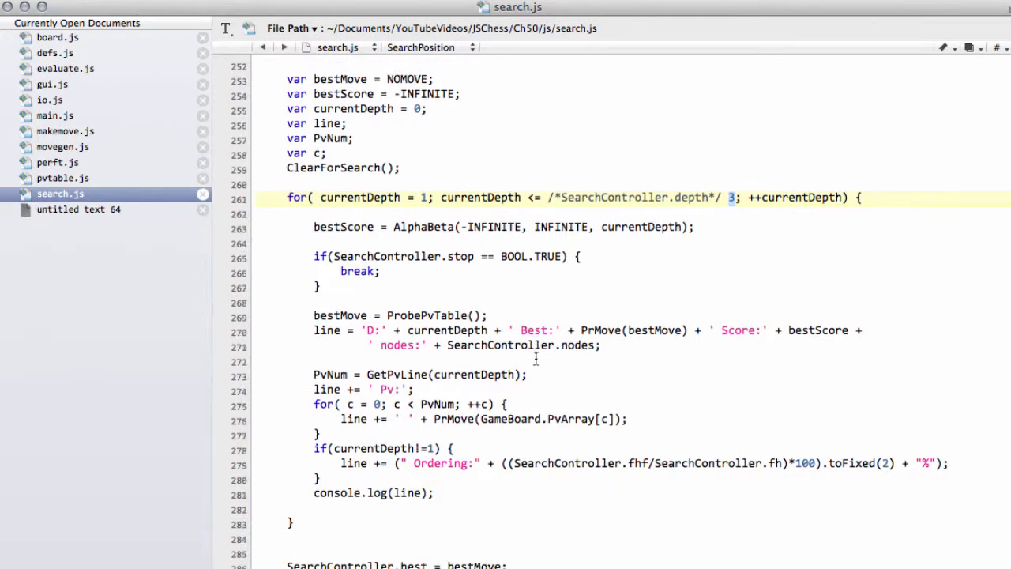
Scroll to the end of SearchPosition in search.js and delete the blank line after the depth loop.
{"action": "scroll", "scroll_direction": "down", "scroll_amount": 3}
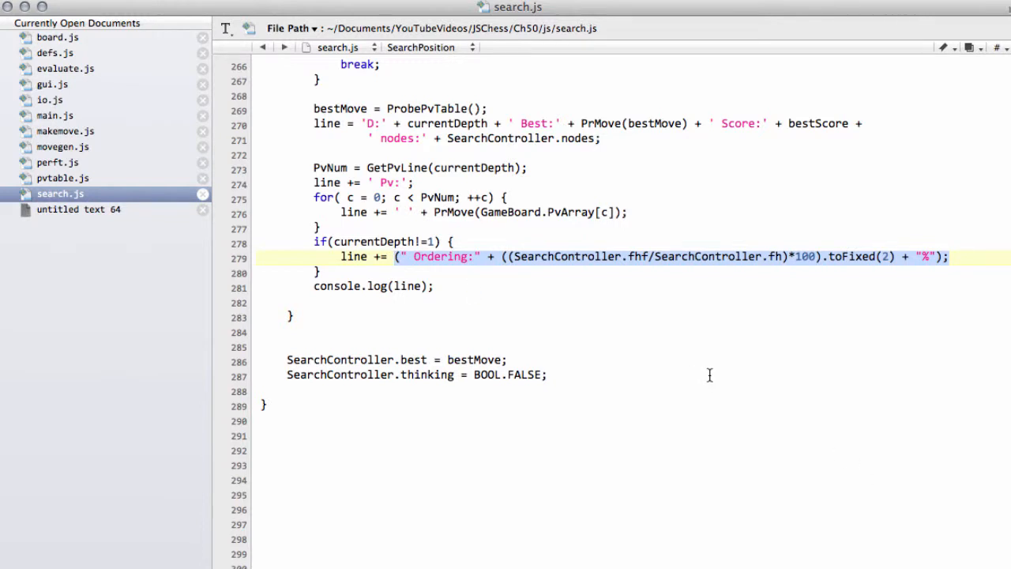
{"action": "mouse_move", "coordinate": [600, 266]}
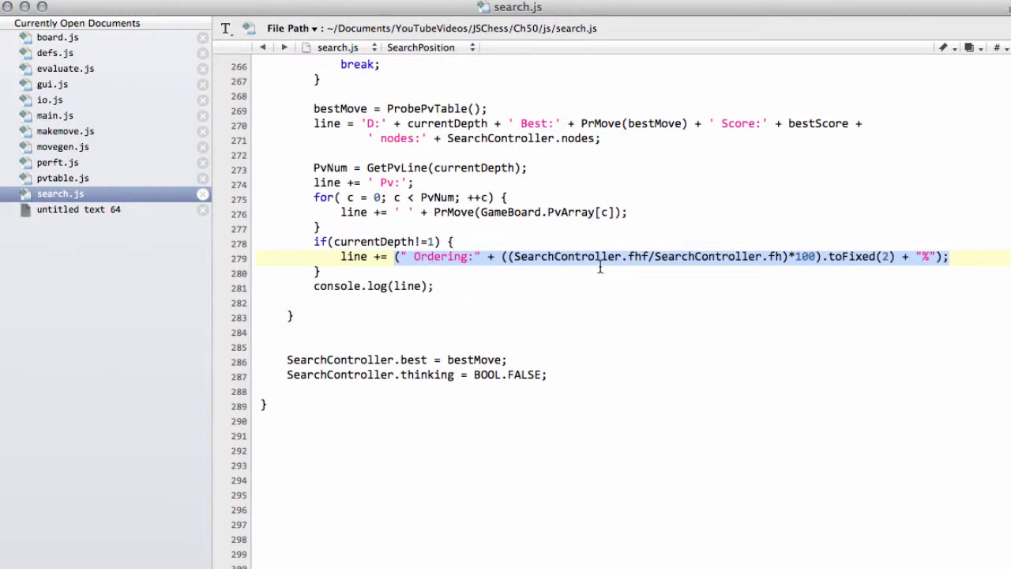
{"action": "mouse_move", "coordinate": [592, 272]}
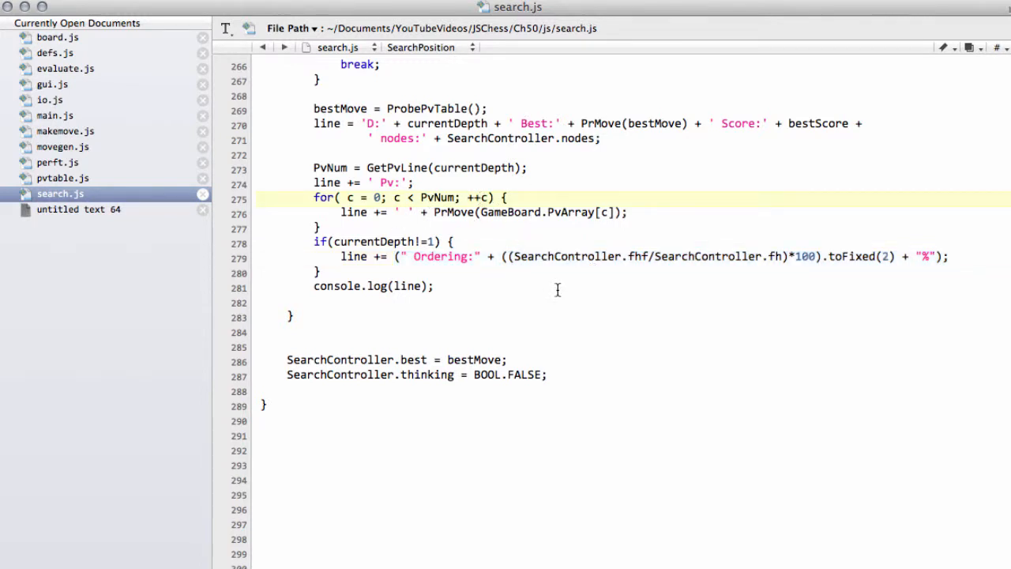
{"action": "left_click", "coordinate": [428, 316]}
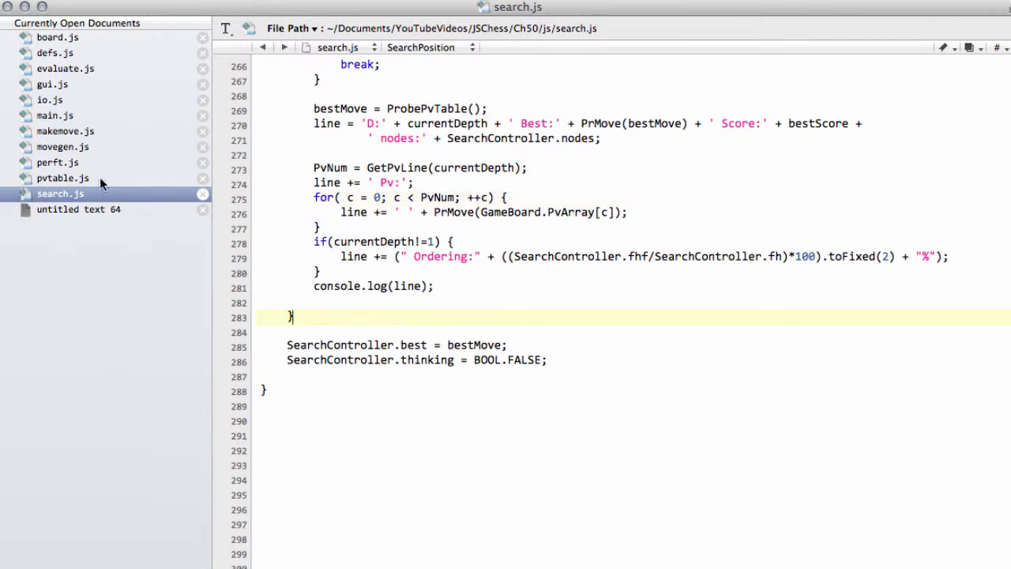
Check GenerateMoves' en passant block in movegen.js against NO_SQ in defs.js.
{"action": "left_click", "coordinate": [64, 146]}
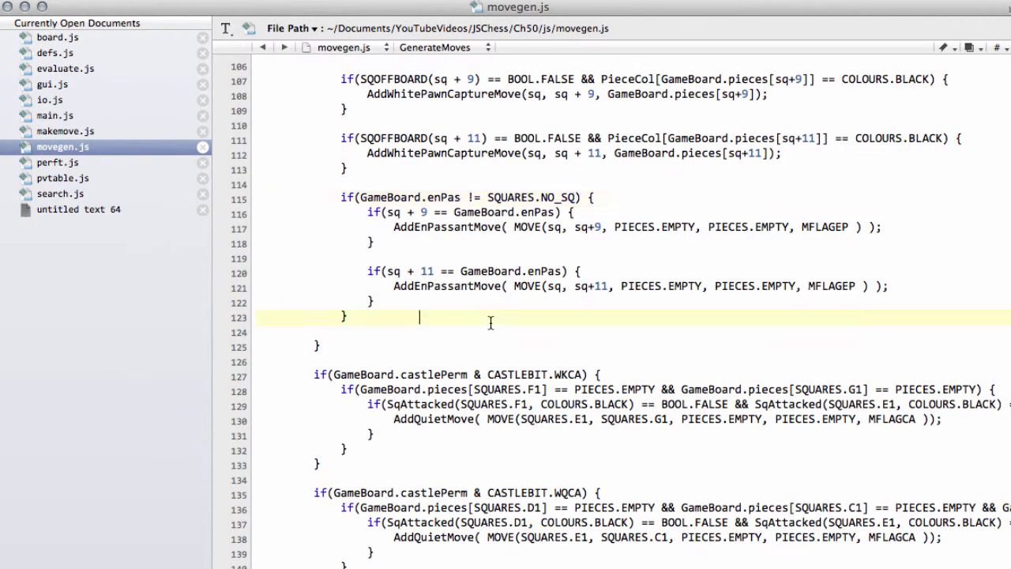
{"action": "scroll", "scroll_direction": "up", "scroll_amount": 3}
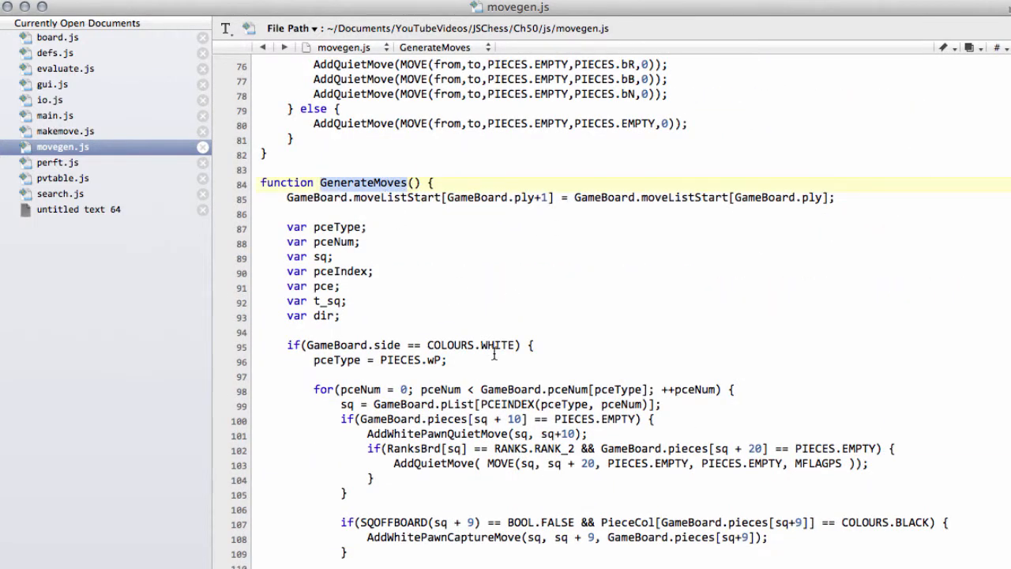
{"action": "scroll", "scroll_direction": "down", "scroll_amount": 3}
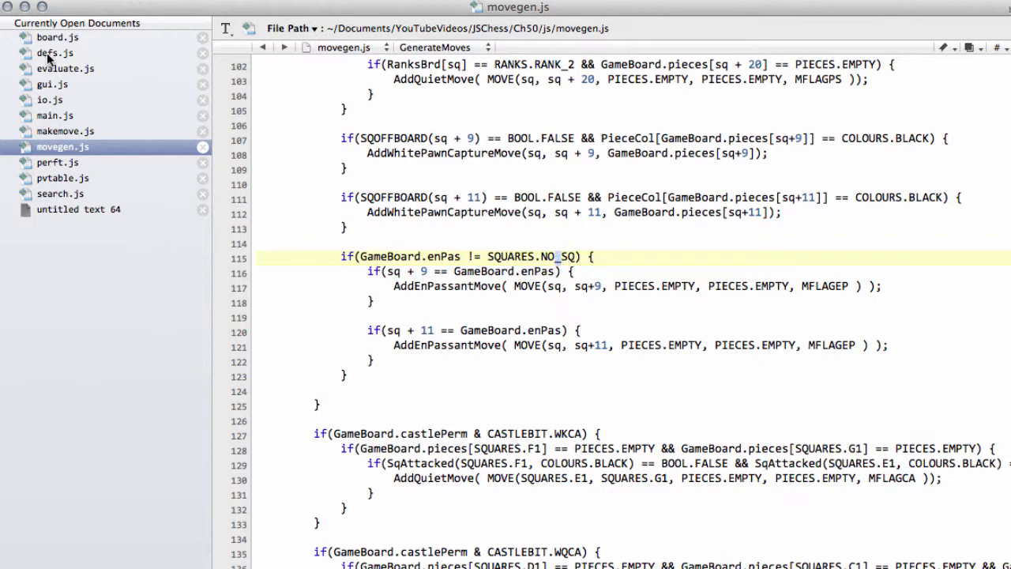
{"action": "left_click", "coordinate": [54, 53]}
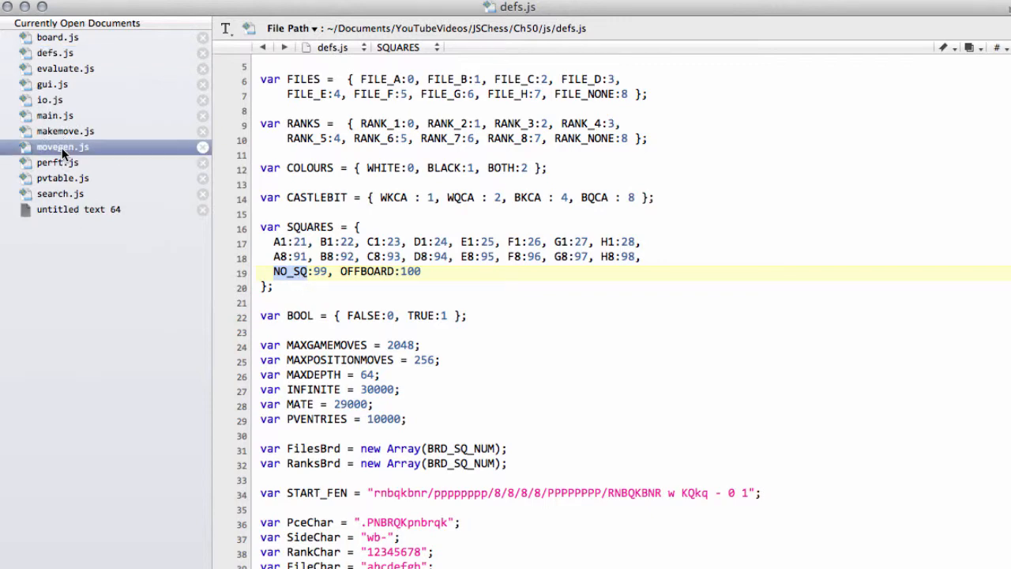
{"action": "left_click", "coordinate": [63, 146]}
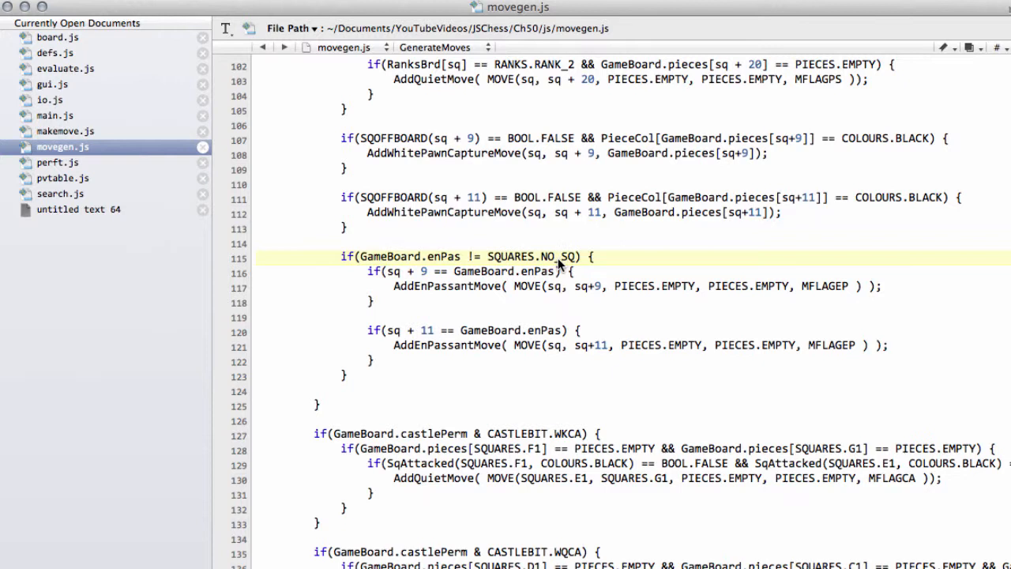
{"action": "mouse_move", "coordinate": [554, 261]}
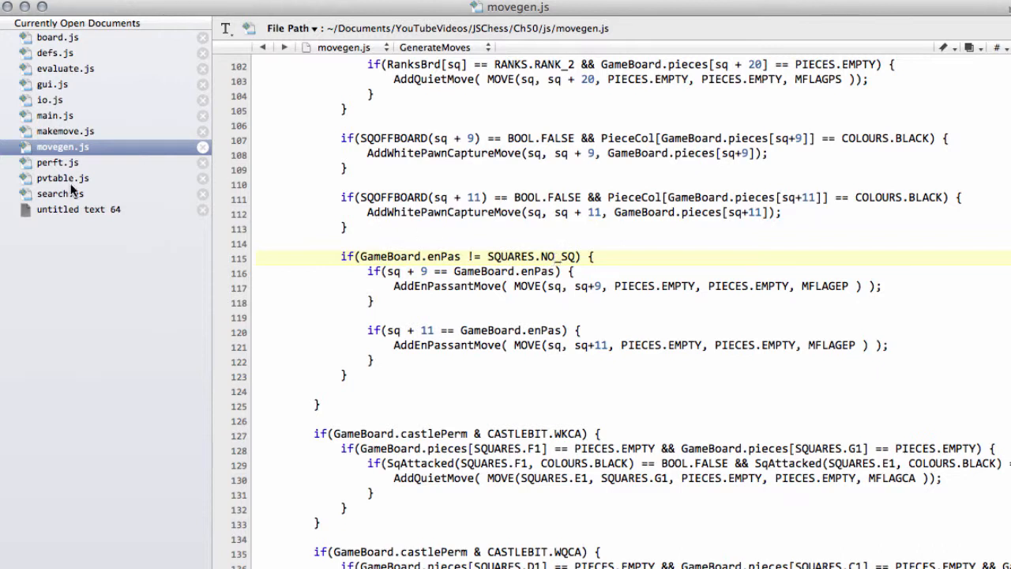
{"action": "left_click", "coordinate": [60, 193]}
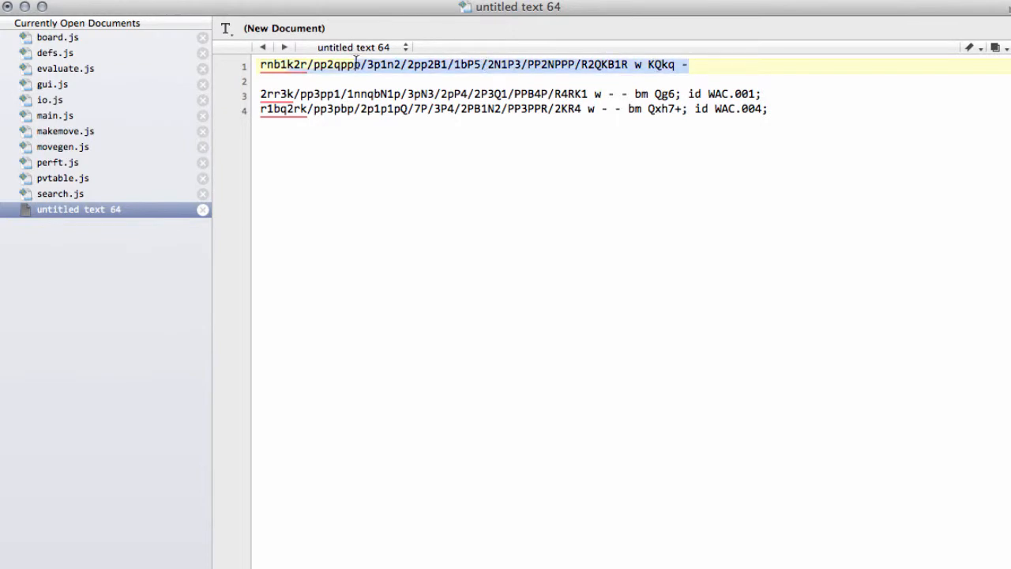
Use 'untitled text 64' to copy the first test FEN line for the console search.
{"action": "type", "text": "p"}
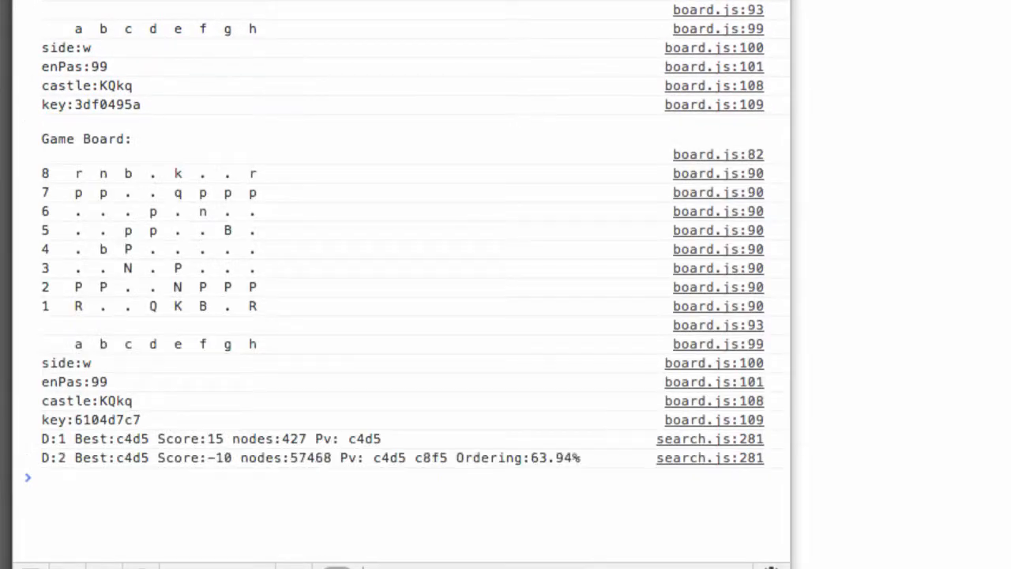
{"action": "mouse_move", "coordinate": [75, 507]}
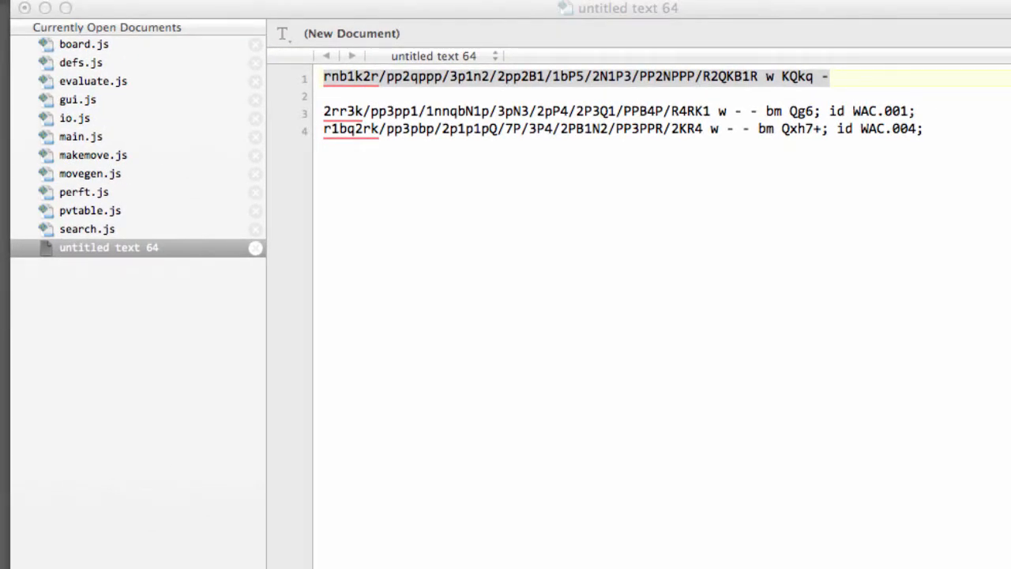
{"action": "mouse_move", "coordinate": [386, 211]}
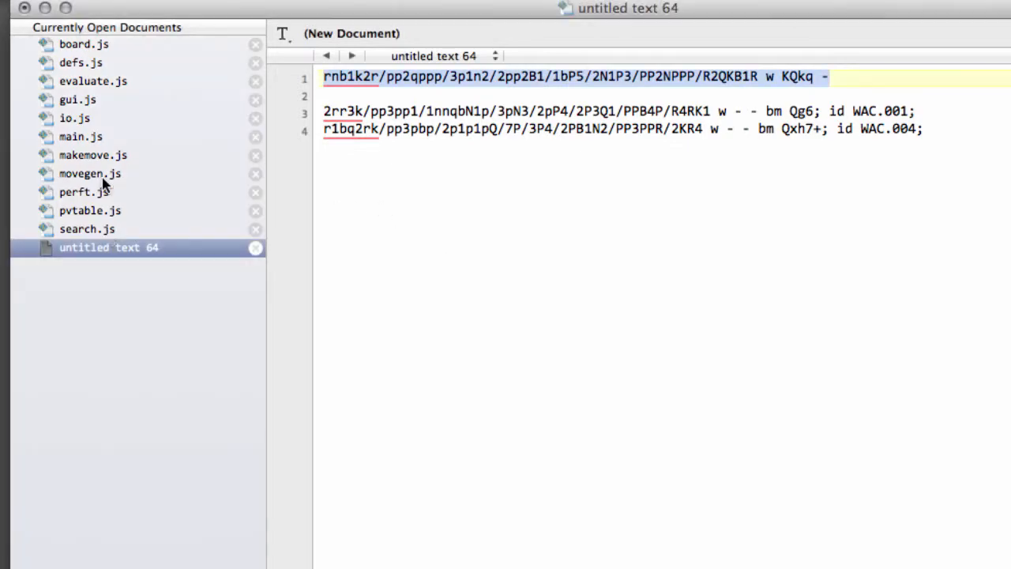
Type 'MVV LVA' at the top of the comment block in movegen.js.
{"action": "left_click", "coordinate": [89, 174]}
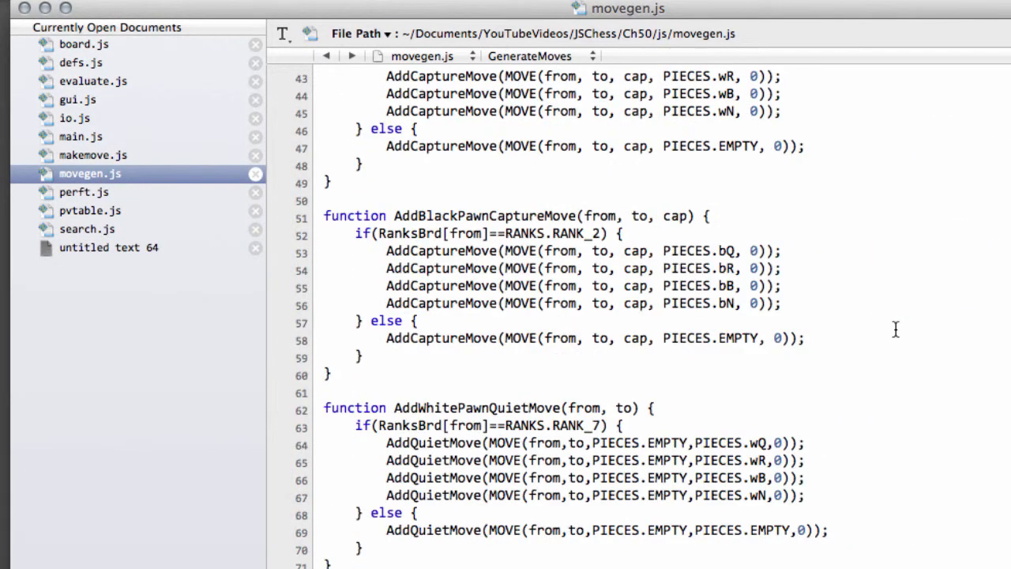
{"action": "scroll", "scroll_direction": "up", "scroll_amount": 3}
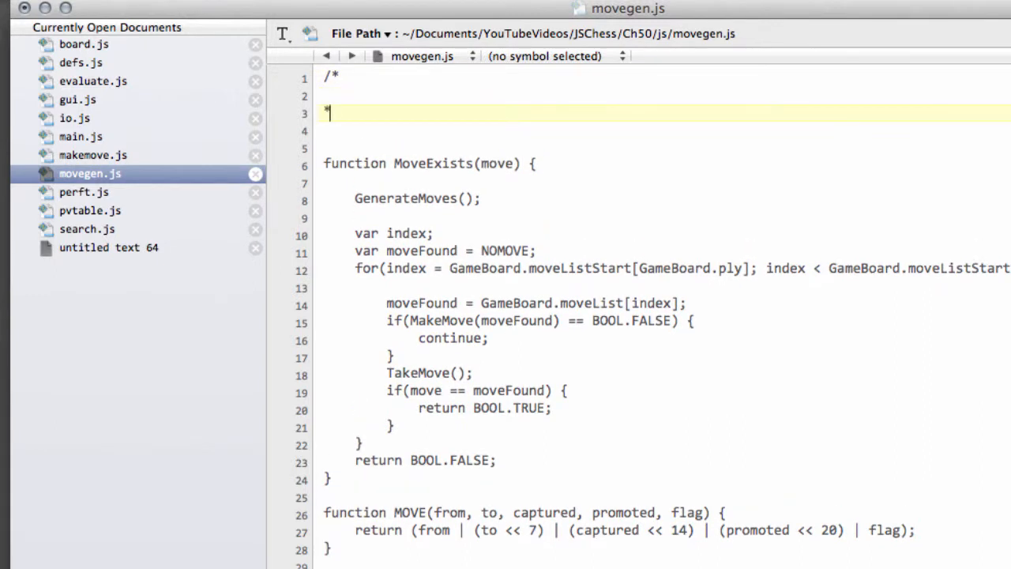
{"action": "type", "text": "M"}
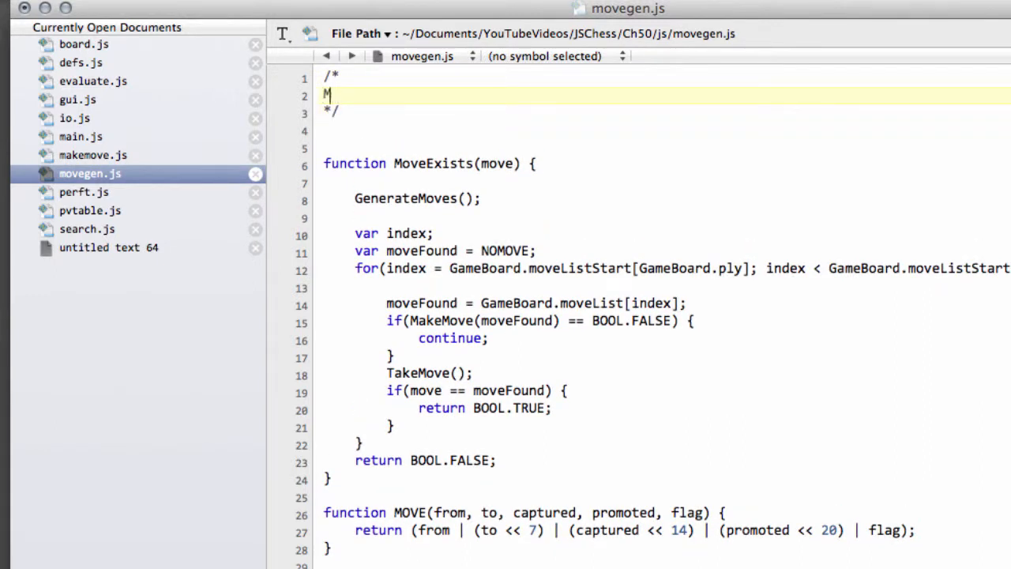
{"action": "type", "text": "VV LVA"}
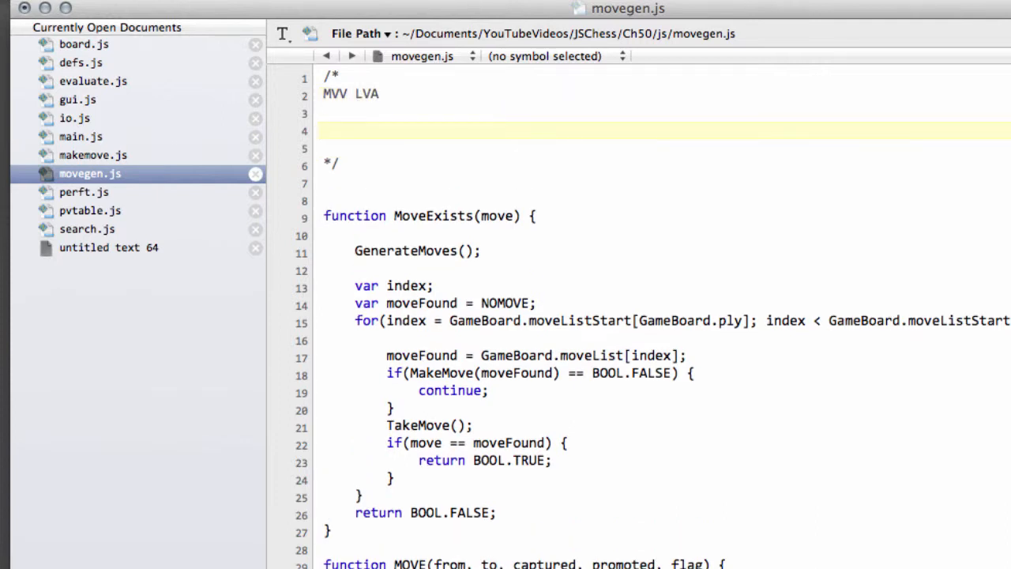
{"action": "left_click", "coordinate": [354, 130]}
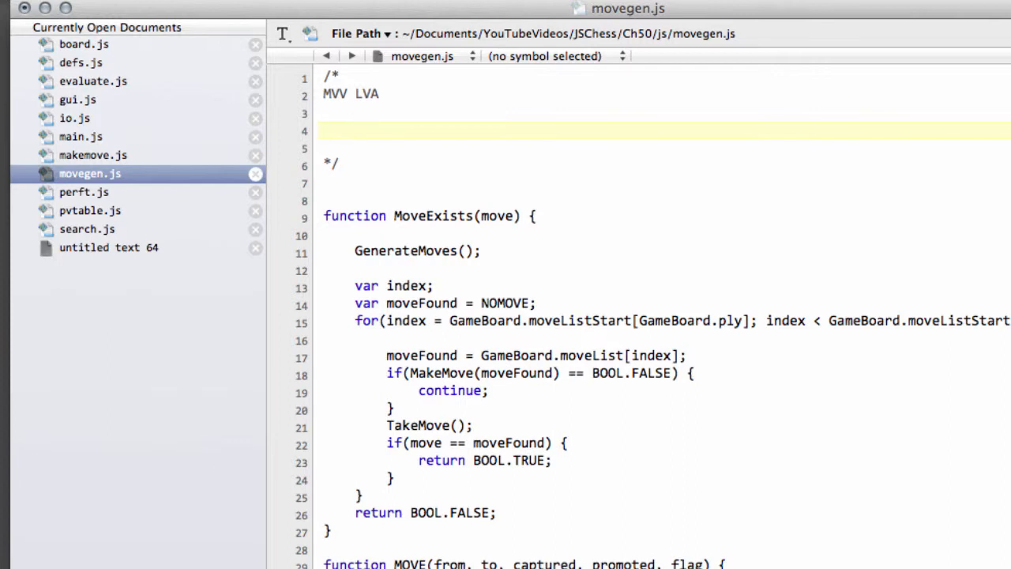
{"action": "left_click", "coordinate": [354, 130]}
{"action": "type", "text": "x Q"}
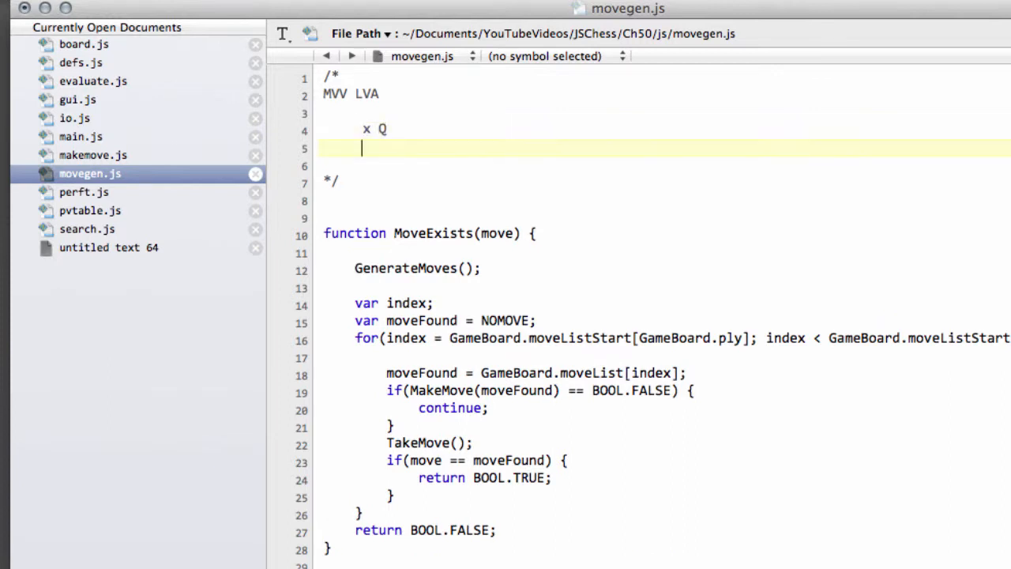
List the capture rows P x Q, N x Q and K x Q in the comment.
{"action": "type", "text": "x R"}
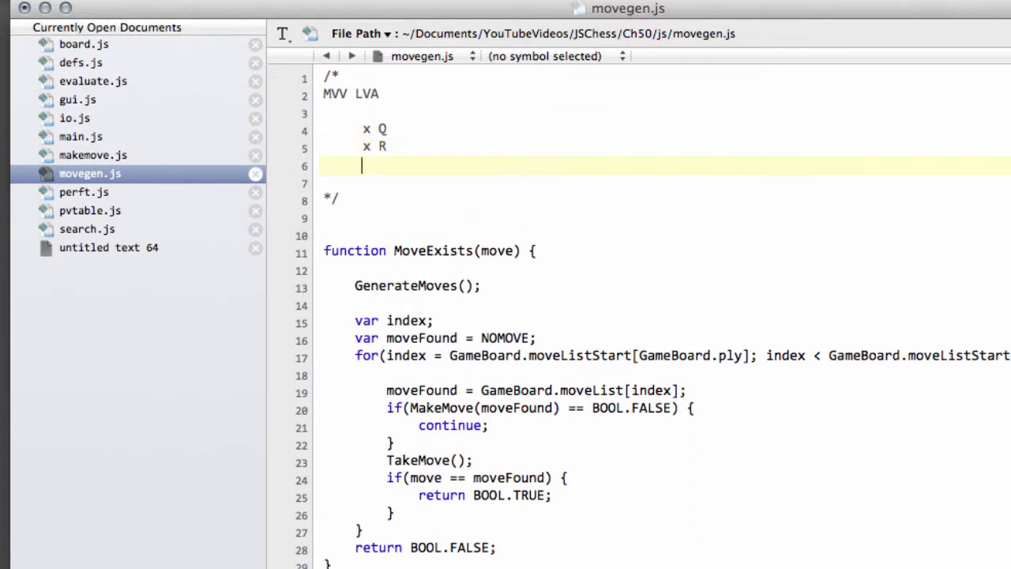
{"action": "type", "text": "x N"}
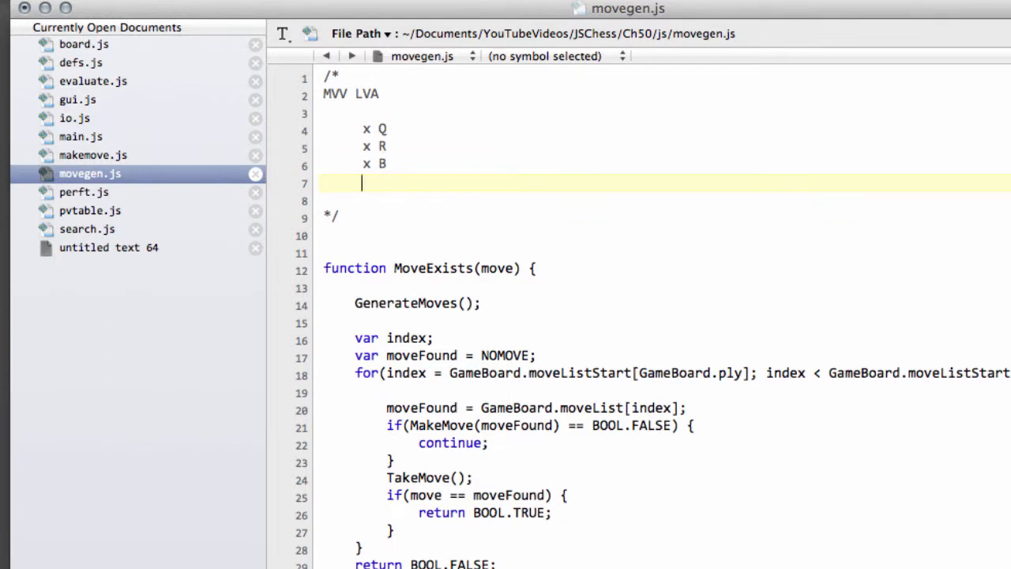
{"action": "type", "text": "x N"}
{"action": "left_click", "coordinate": [664, 129]}
{"action": "type", "text": "P "}
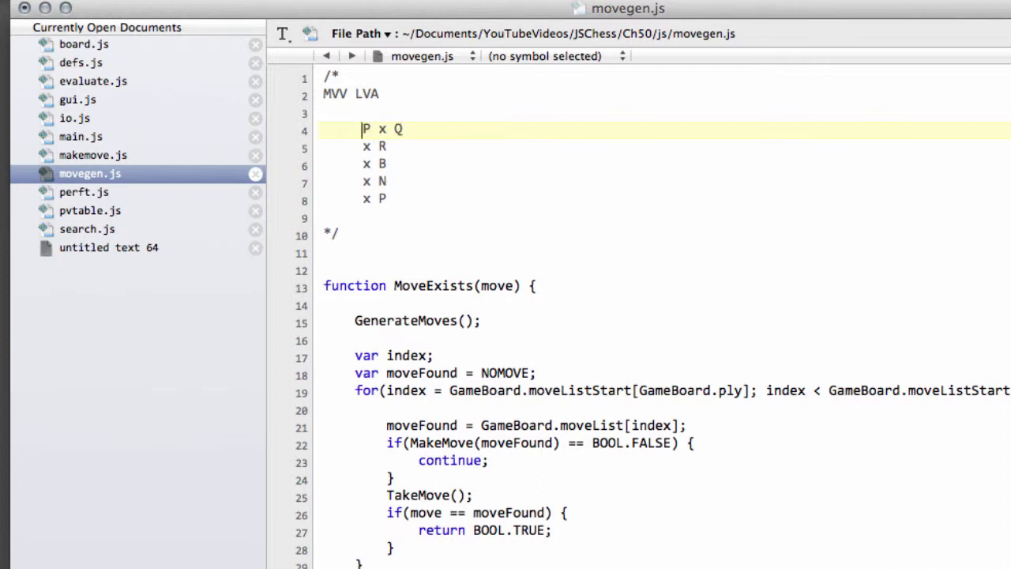
{"action": "key", "text": "Return"}
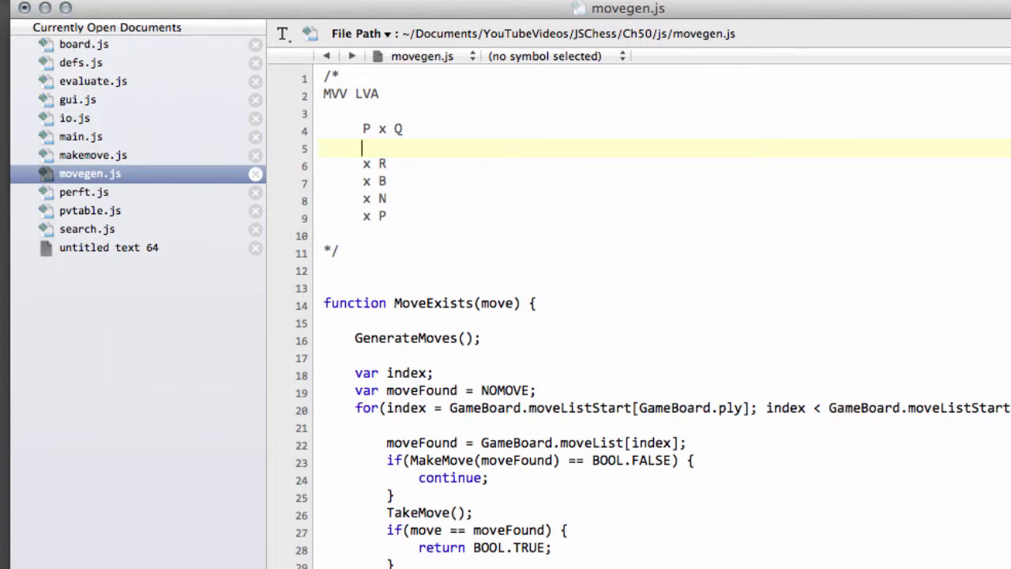
{"action": "type", "text": "N"}
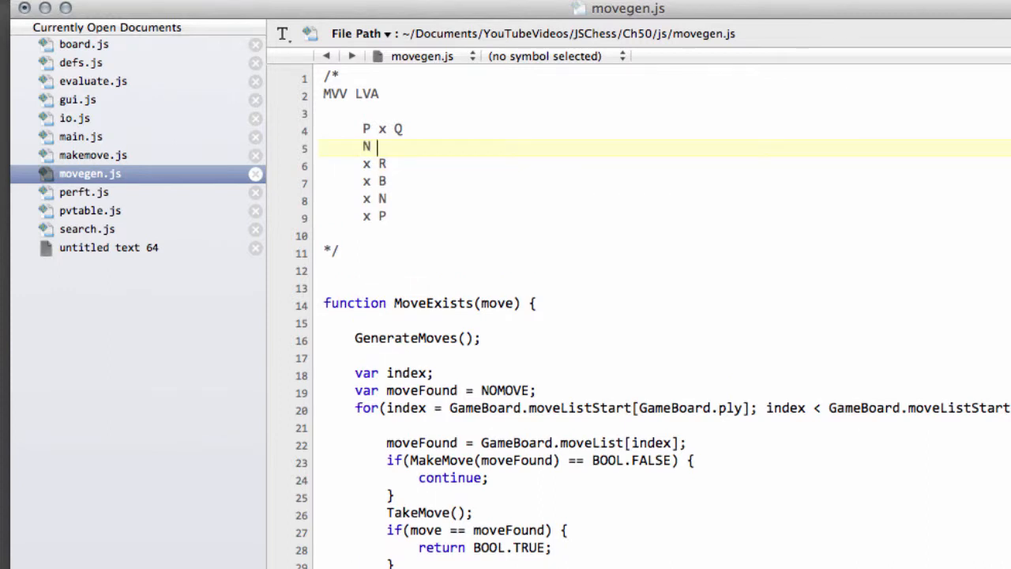
{"action": "type", "text": "x Q-"}
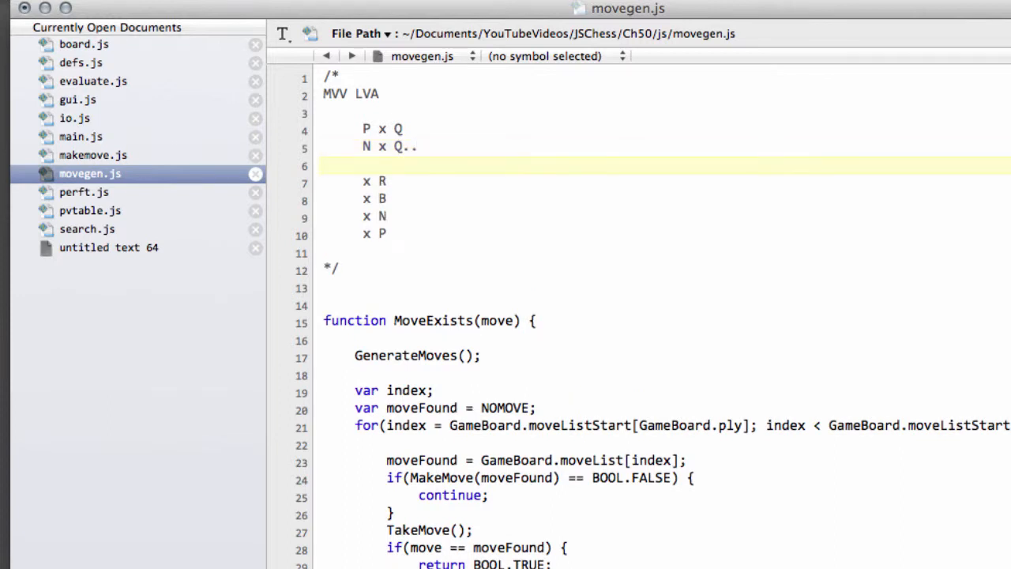
{"action": "type", "text": "K x Q"}
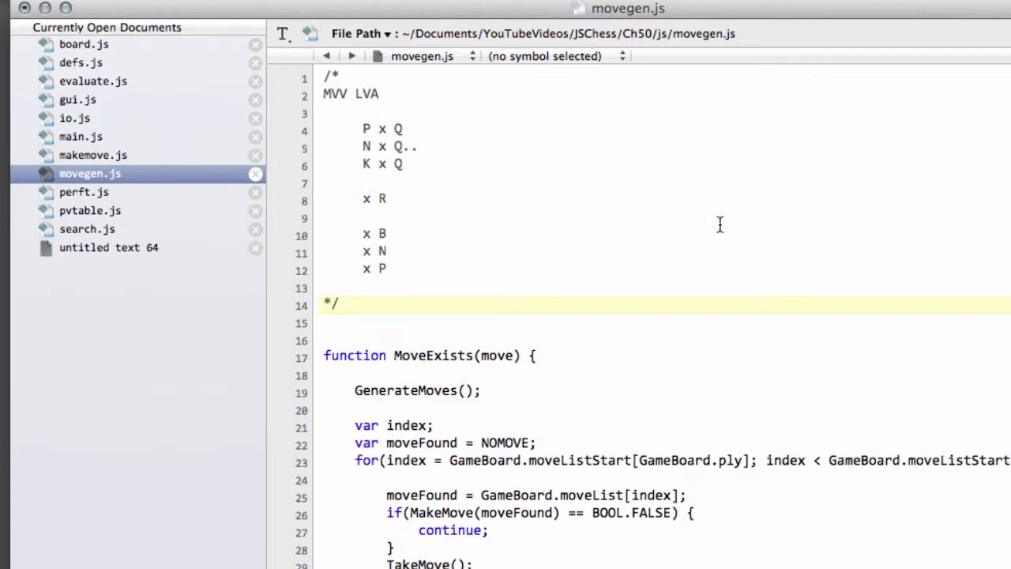
Start 'function InitMvvLva() {' and declare 'var Attacker;'.
{"action": "scroll", "scroll_direction": "down", "scroll_amount": 3}
{"action": "type", "text": "var MvvLvaScores = new Array(14 * 14);"}
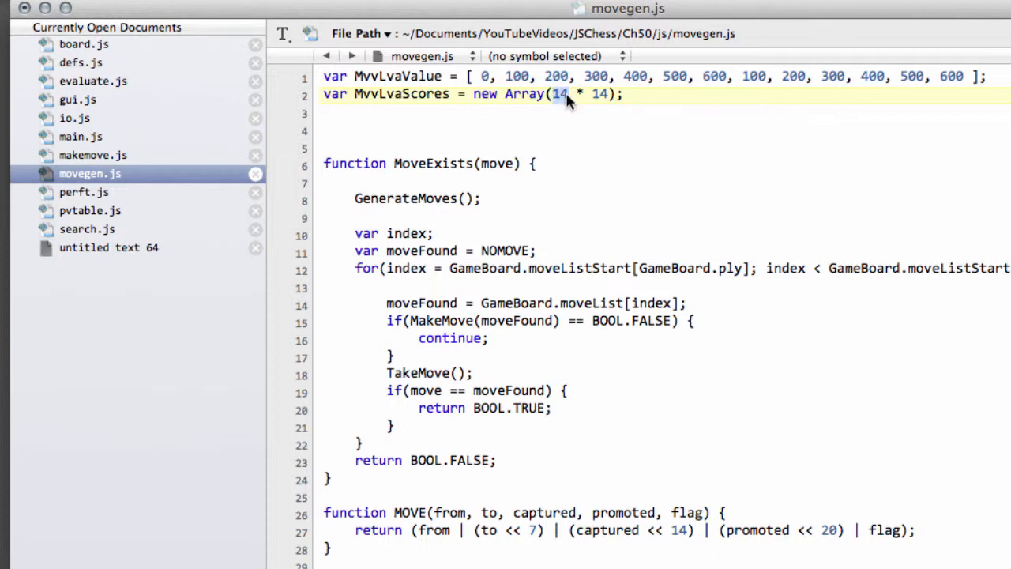
{"action": "mouse_move", "coordinate": [609, 108]}
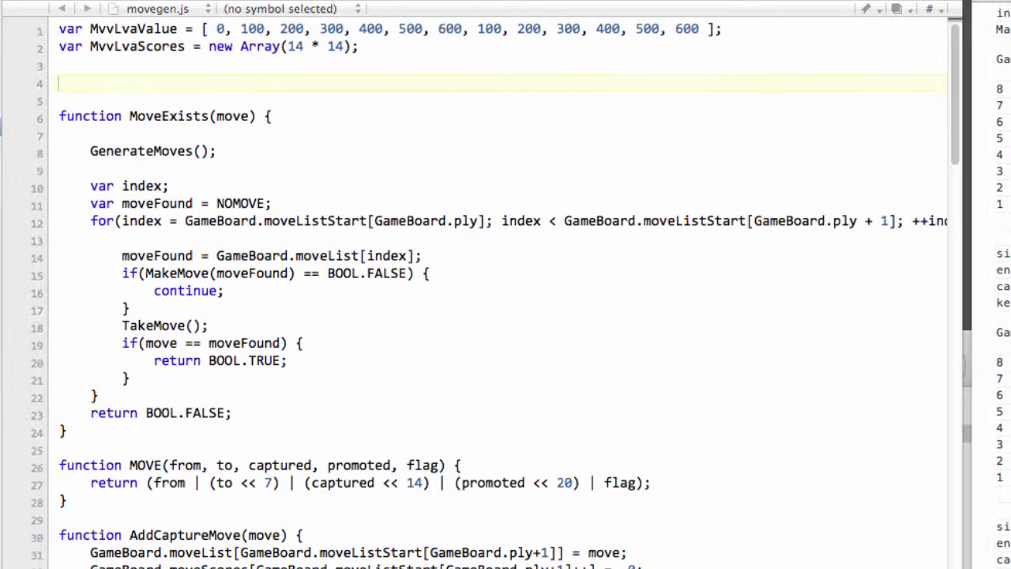
{"action": "mouse_move", "coordinate": [232, 103]}
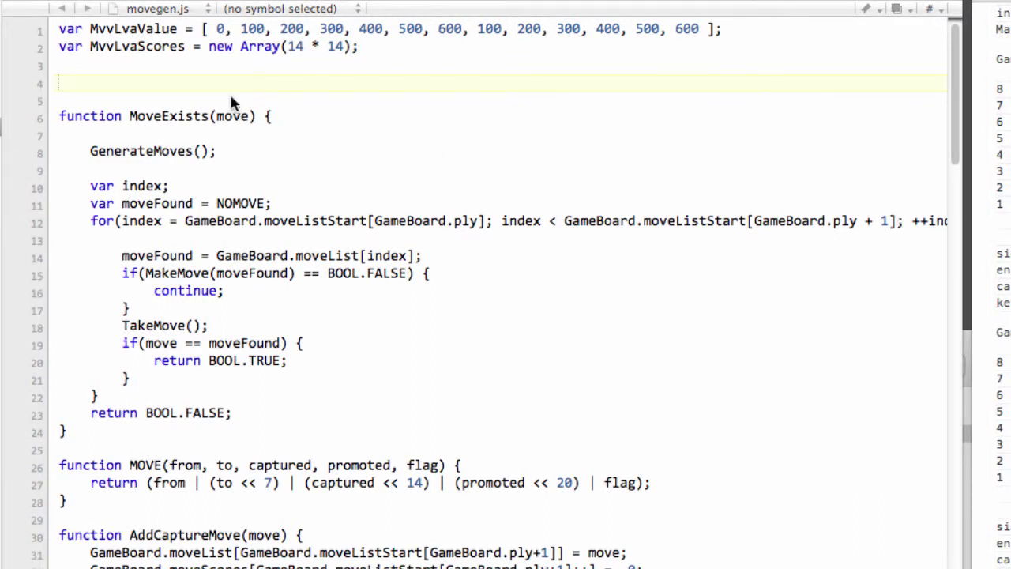
{"action": "type", "text": "function InitMvvLva() {"}
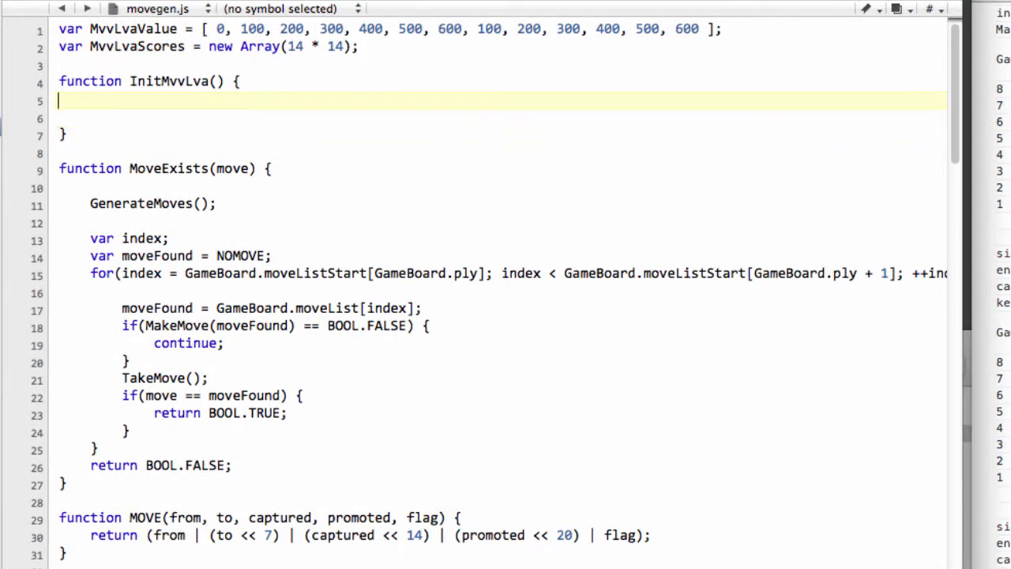
{"action": "type", "text": "v"}
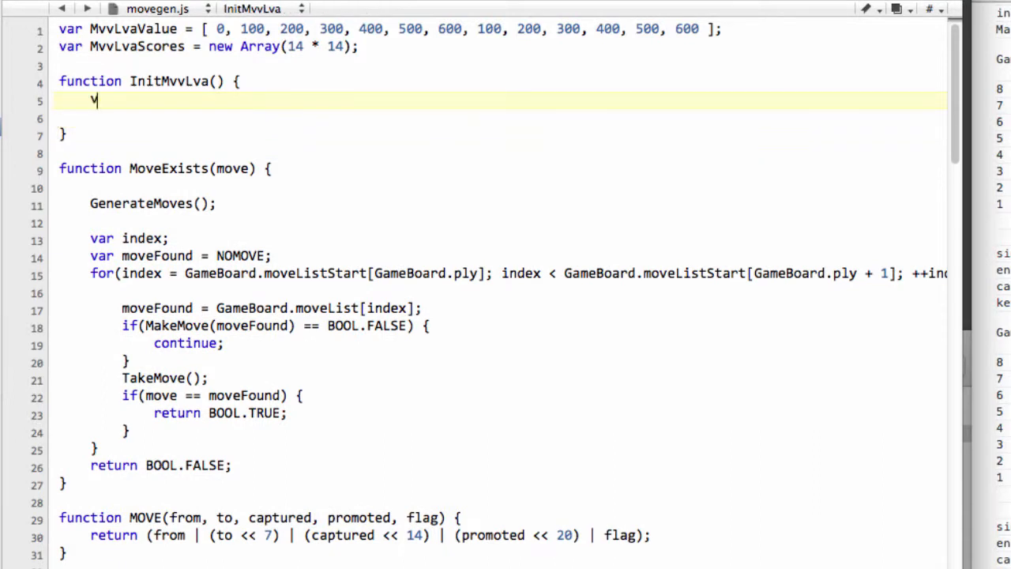
{"action": "type", "text": "ar Attacker"}
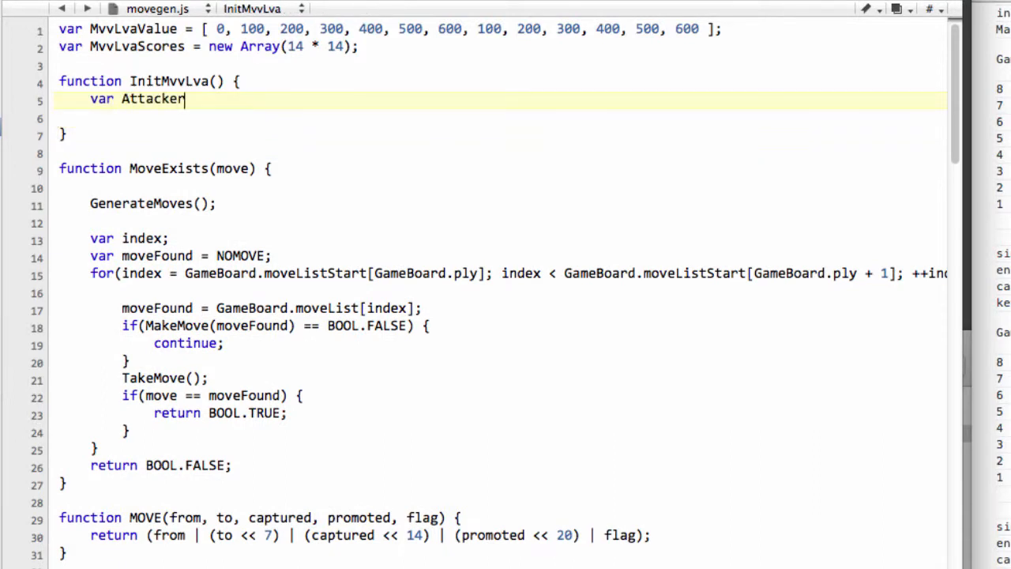
{"action": "type", "text": ";"}
{"action": "type", "text": "for("}
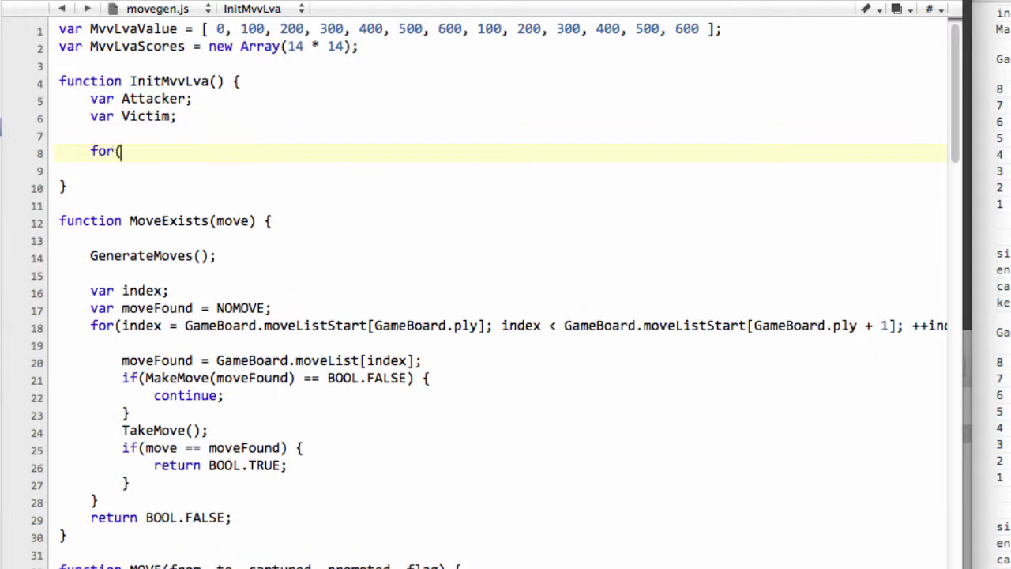
Write the outer loop for Attacker from PIECES.wP to PIECES.bK.
{"action": "type", "text": "Attacke"}
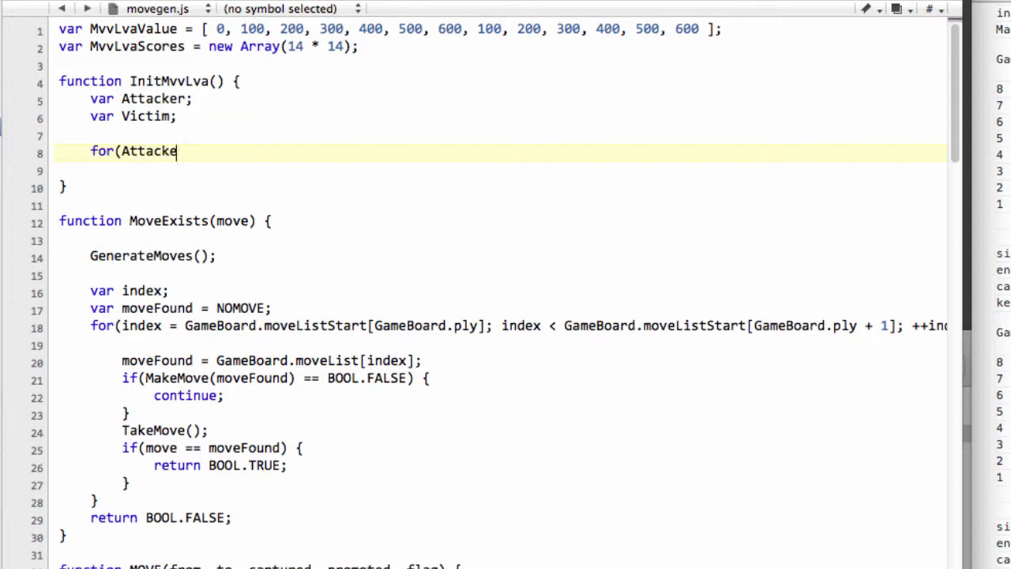
{"action": "type", "text": "r = PIECES."}
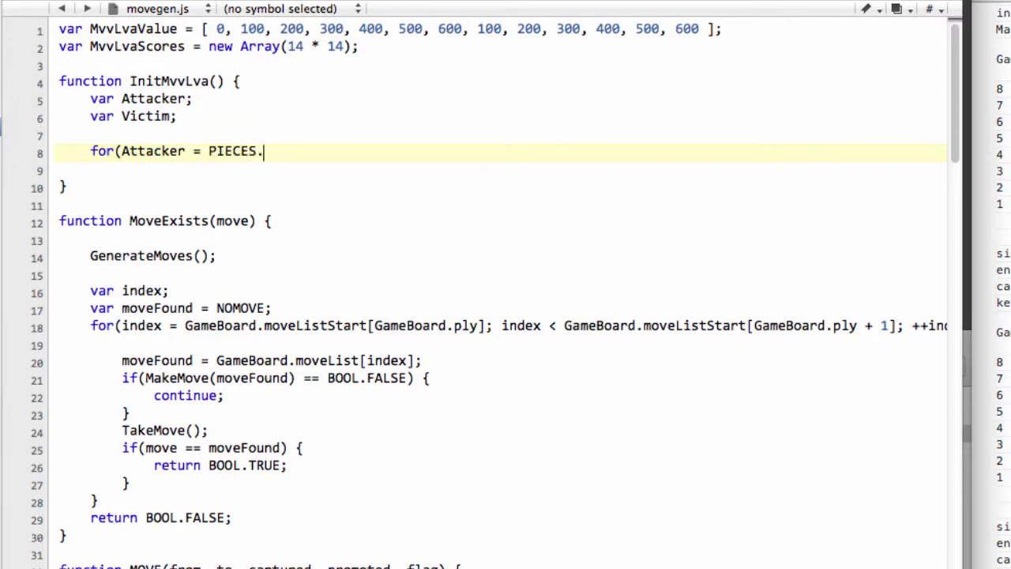
{"action": "type", "text": "wP;"}
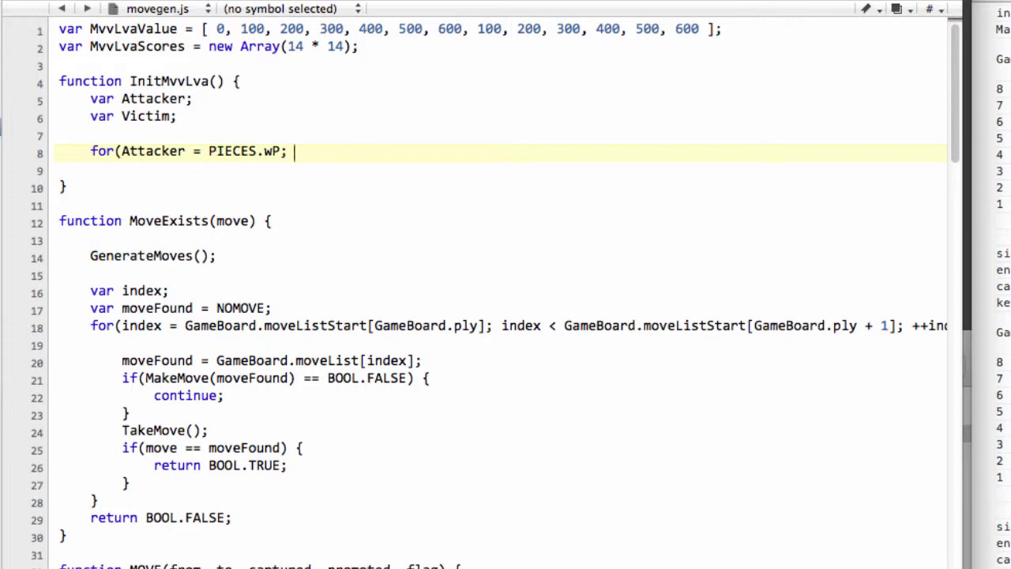
{"action": "type", "text": "Attacker"}
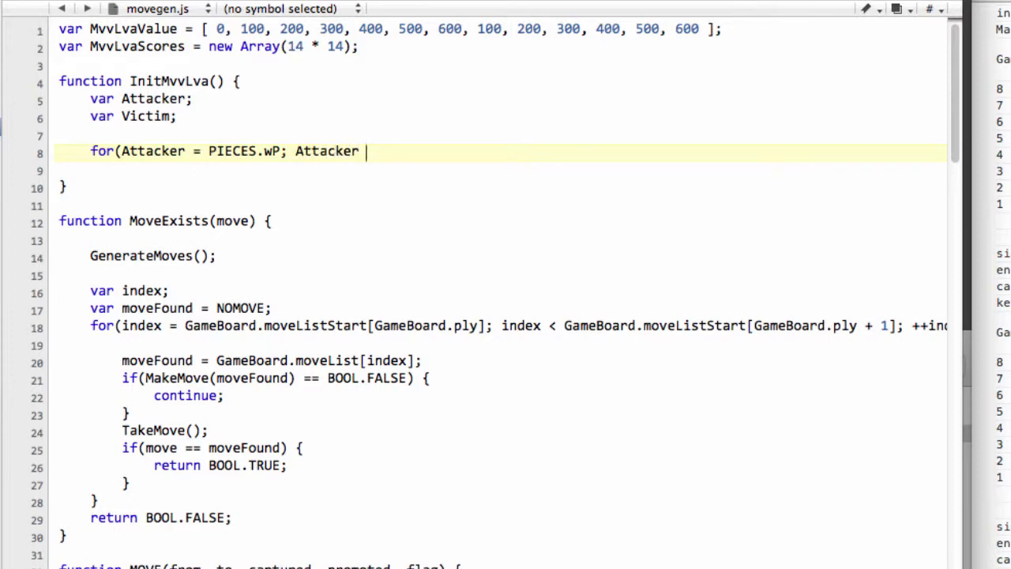
{"action": "type", "text": "<= PIEC"}
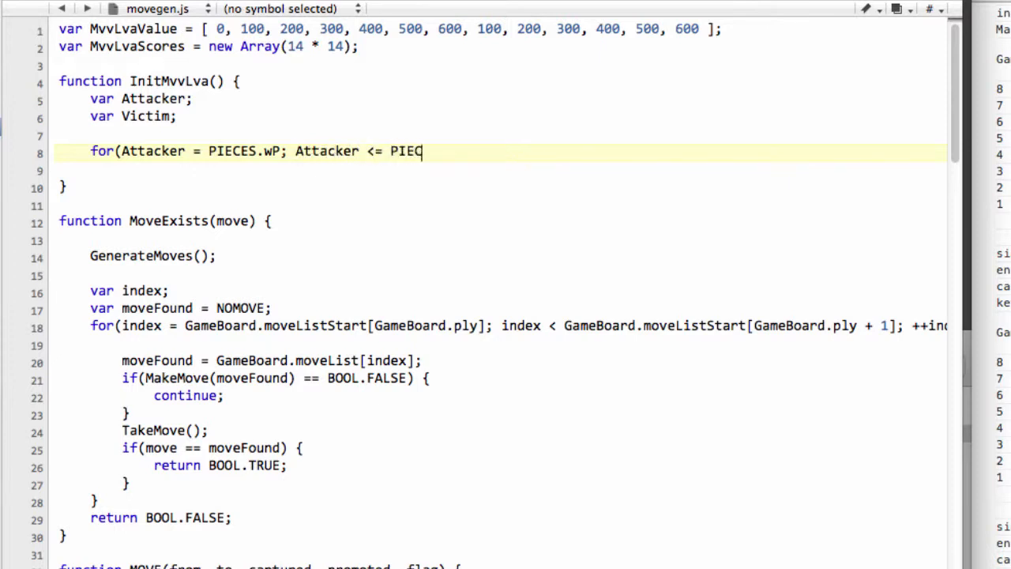
{"action": "type", "text": "ES.bK"}
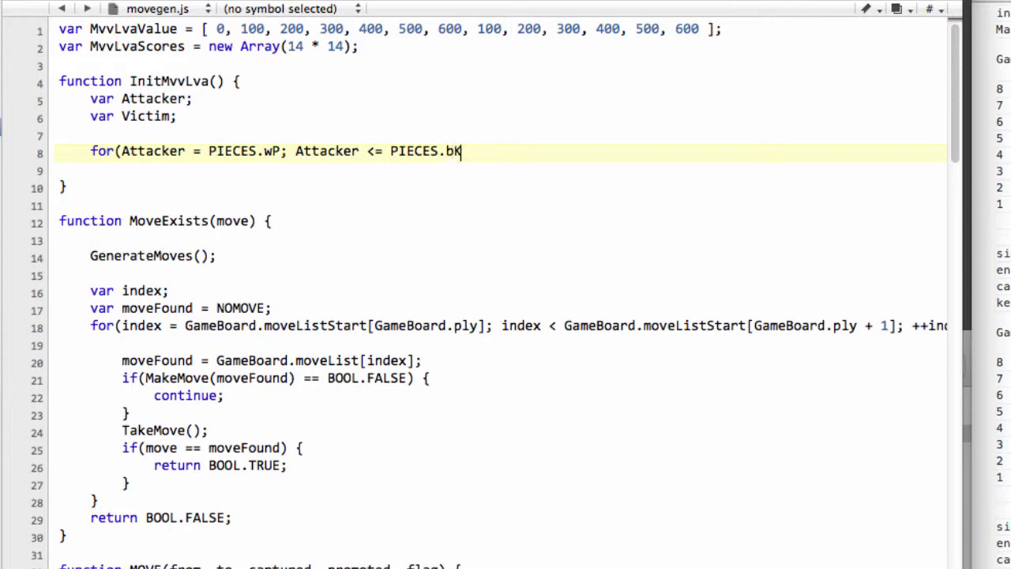
{"action": "type", "text": "; ++Att"}
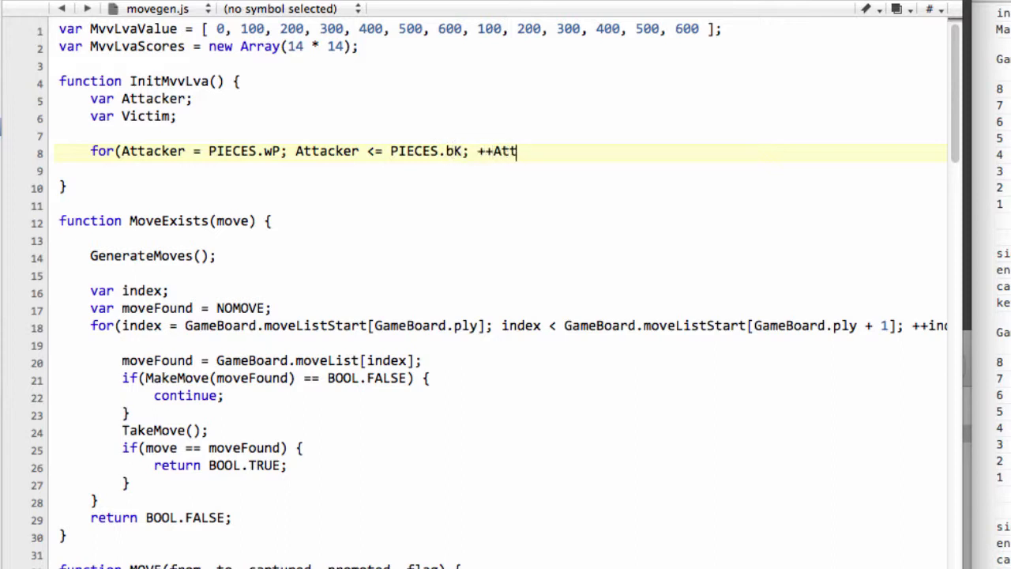
{"action": "type", "text": "acker) {"}
{"action": "type", "text": "for(Victim = PIECES.wP; Victim <= PIECES.bK; ++Victim) {"}
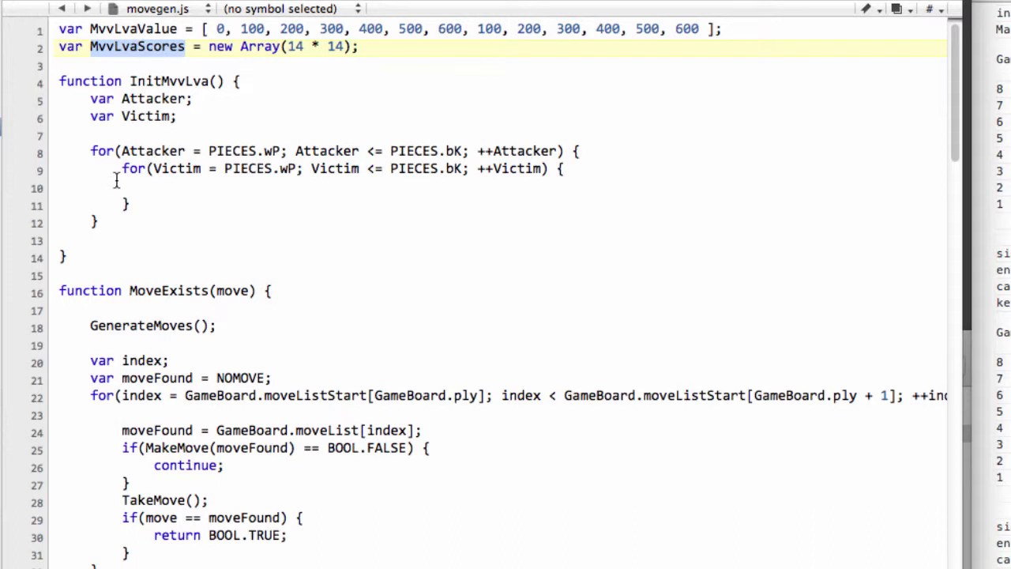
Type the score index 'MvvLvaScores[Victim * 14 + Attacker]' in the inner loop.
{"action": "type", "text": "MvvLvaScores"}
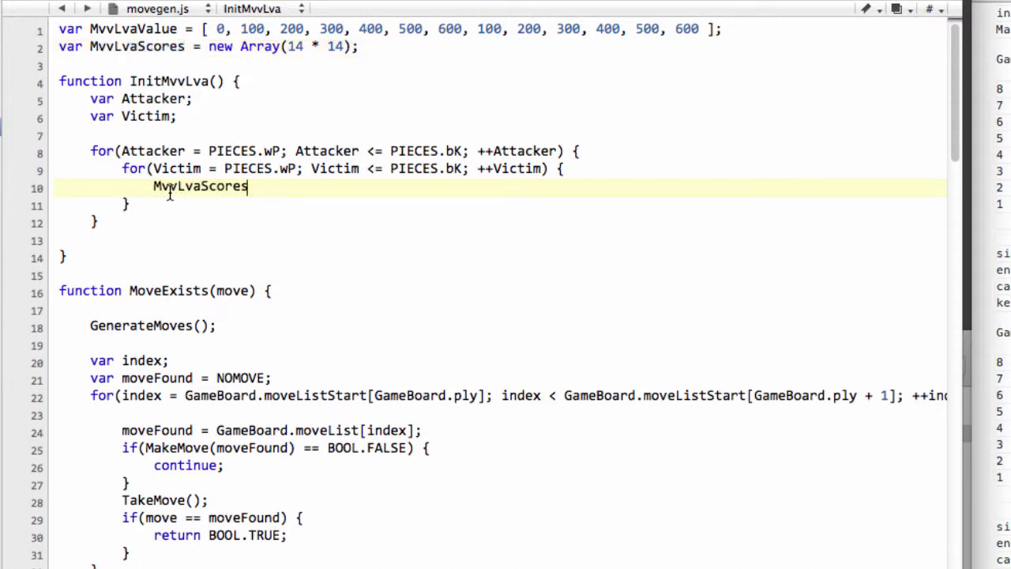
{"action": "type", "text": "[]"}
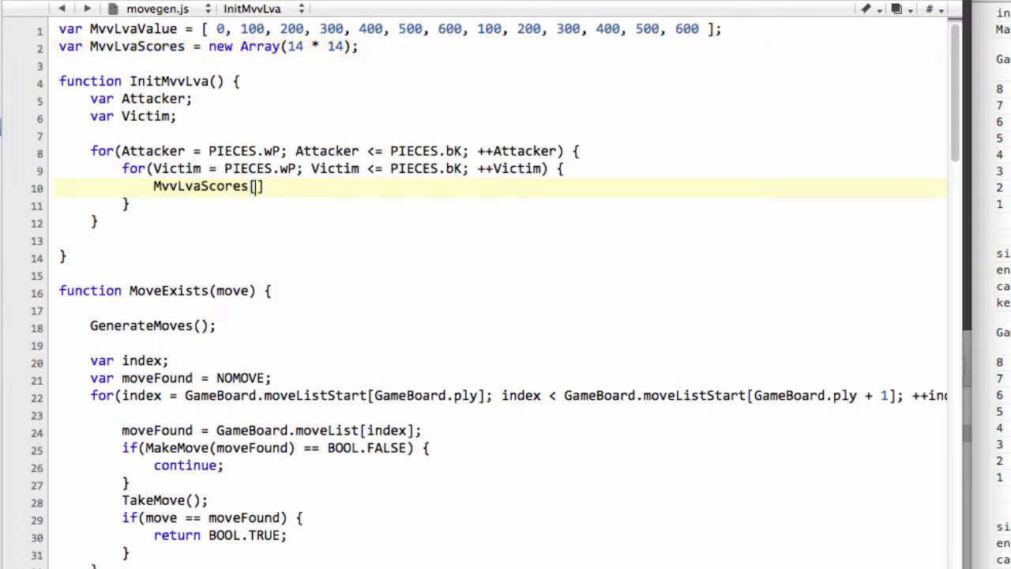
{"action": "type", "text": "Victim"}
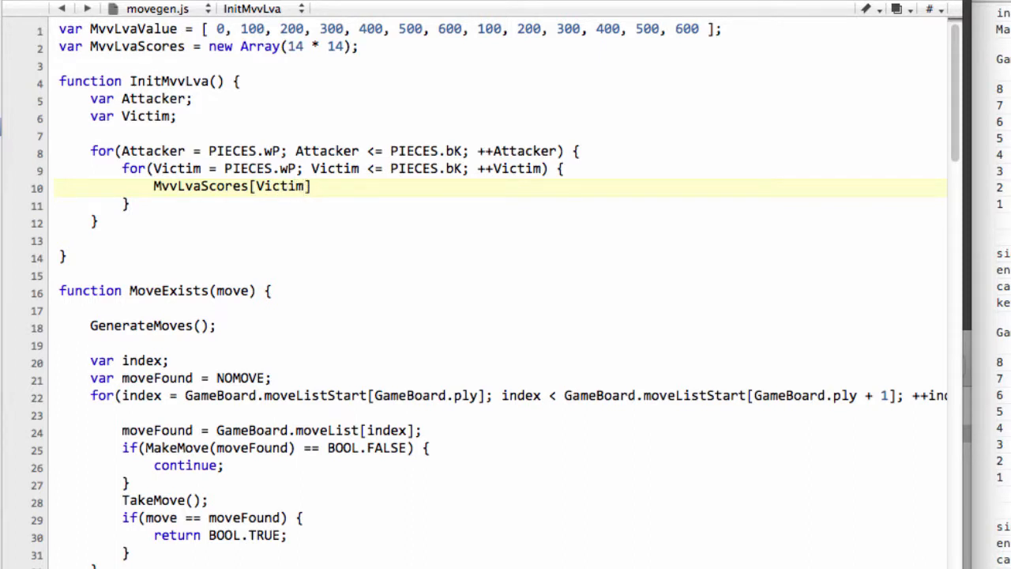
{"action": "type", "text": "*"}
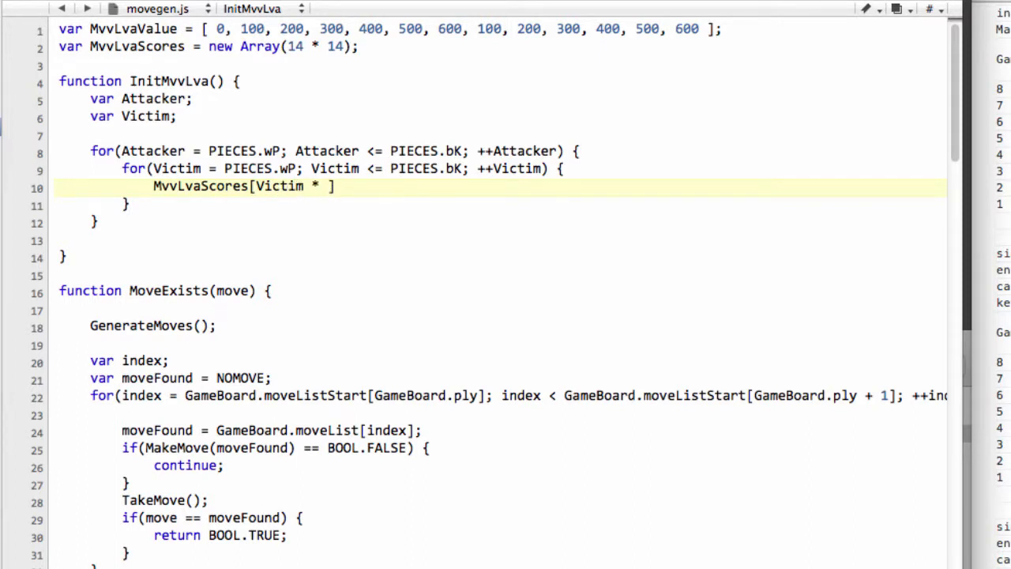
{"action": "type", "text": "14 + A"}
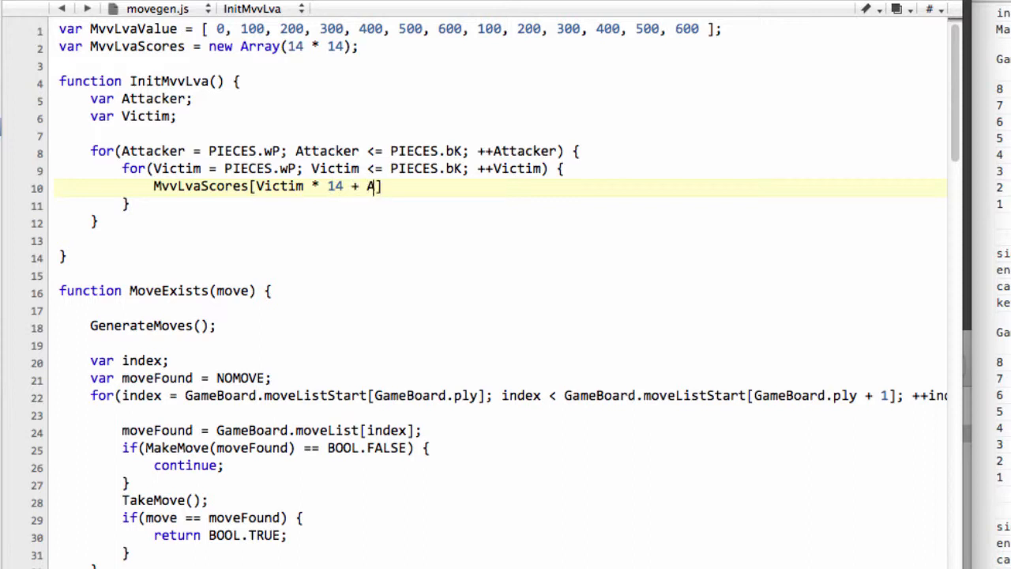
{"action": "type", "text": "tta"}
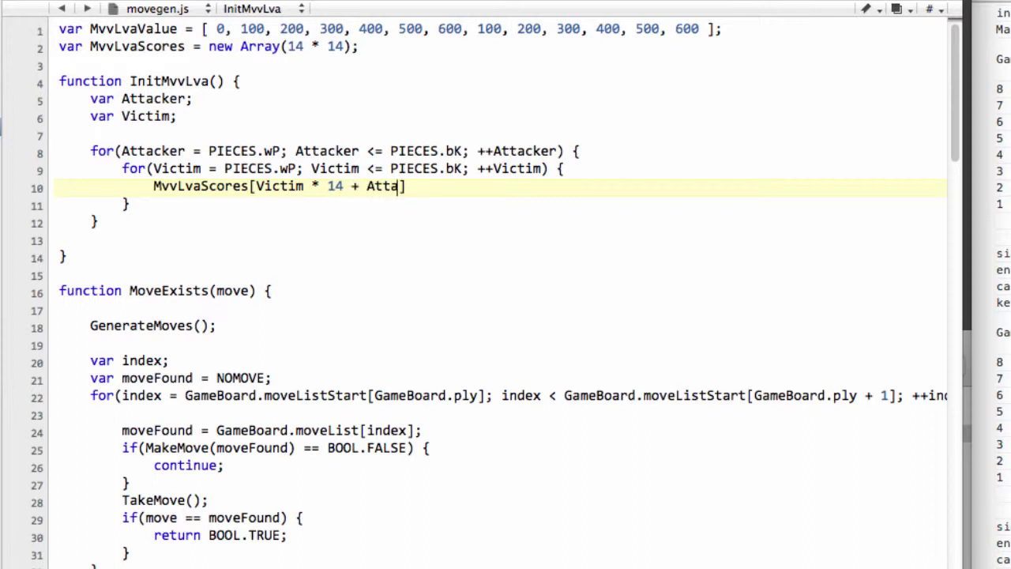
{"action": "type", "text": "cker"}
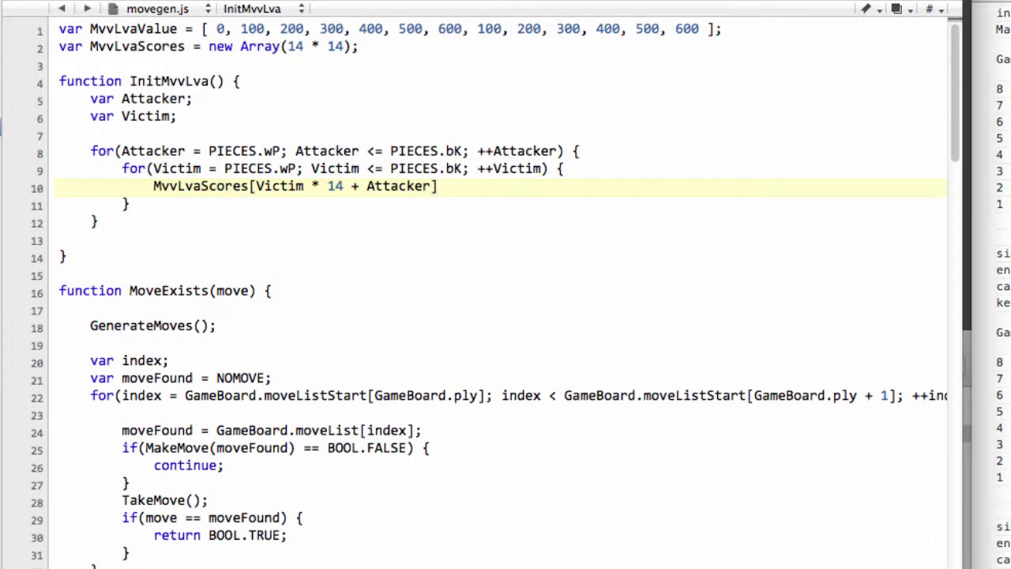
Assign it 'MvvLvaValue[Victim] + 6 - (MvvLvaValue[Attacker]/100);'.
{"action": "type", "text": "="}
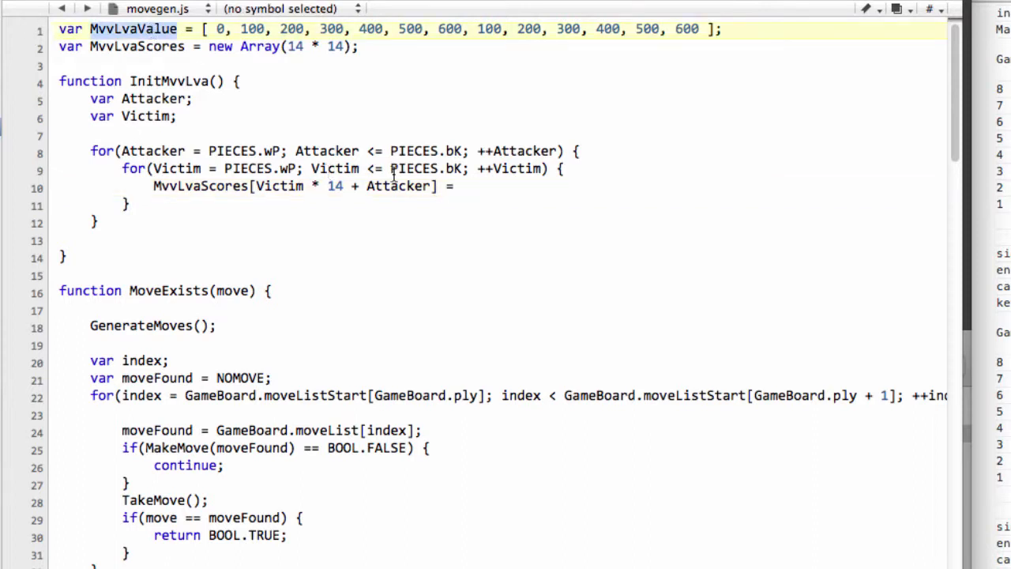
{"action": "type", "text": "MvvLvaValue[]"}
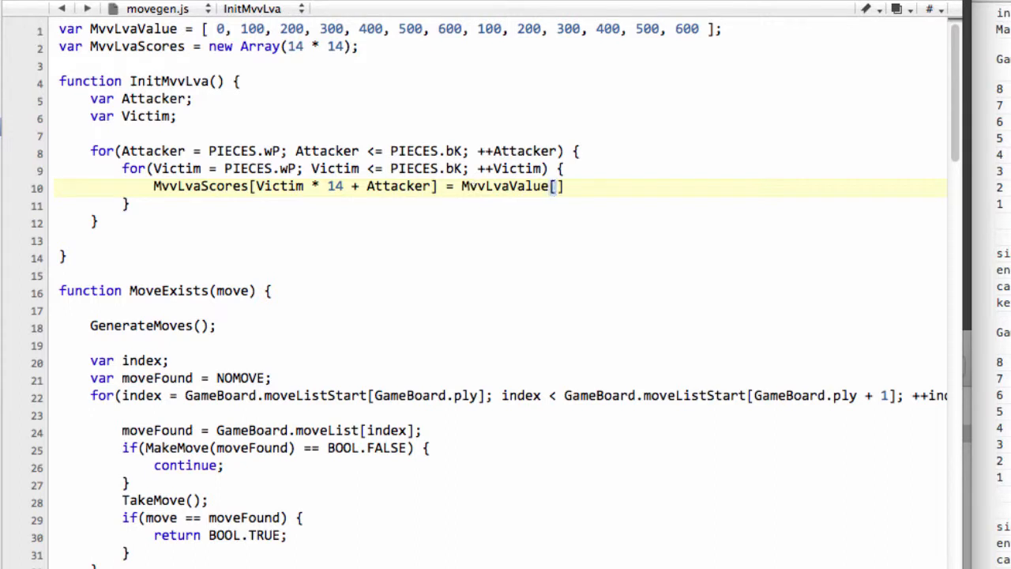
{"action": "type", "text": "Vic"}
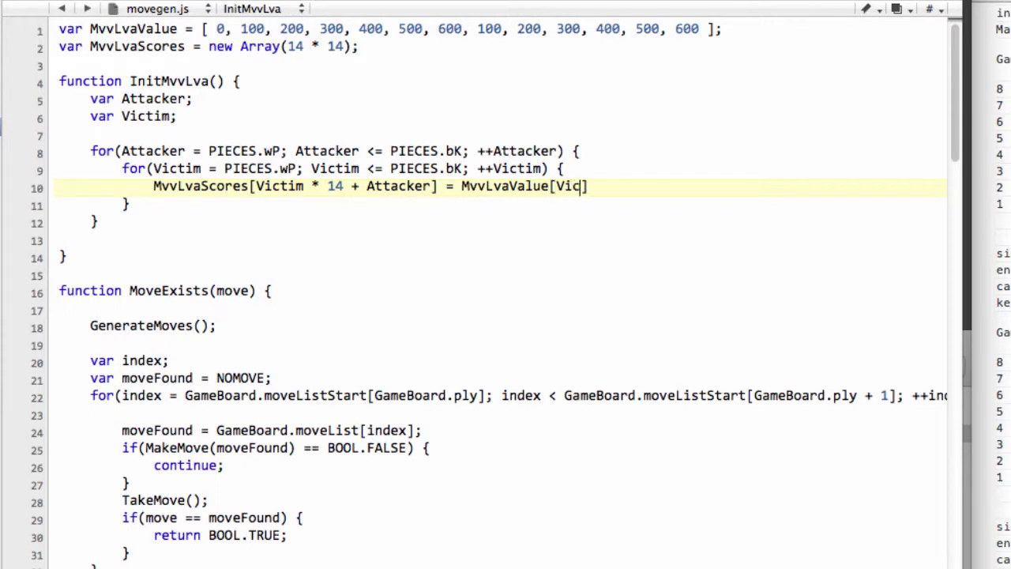
{"action": "type", "text": "tim"}
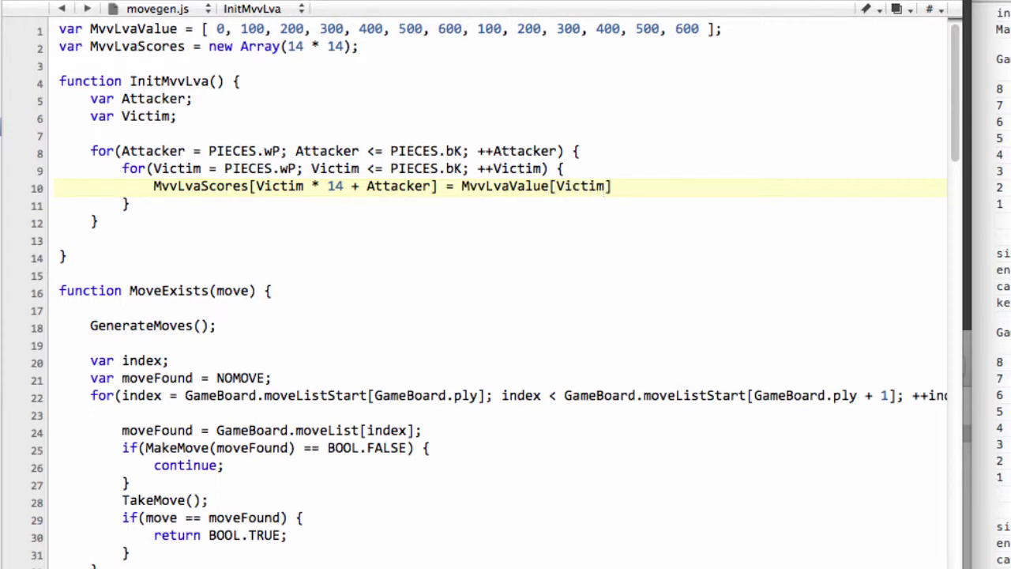
{"action": "type", "text": "+ 6"}
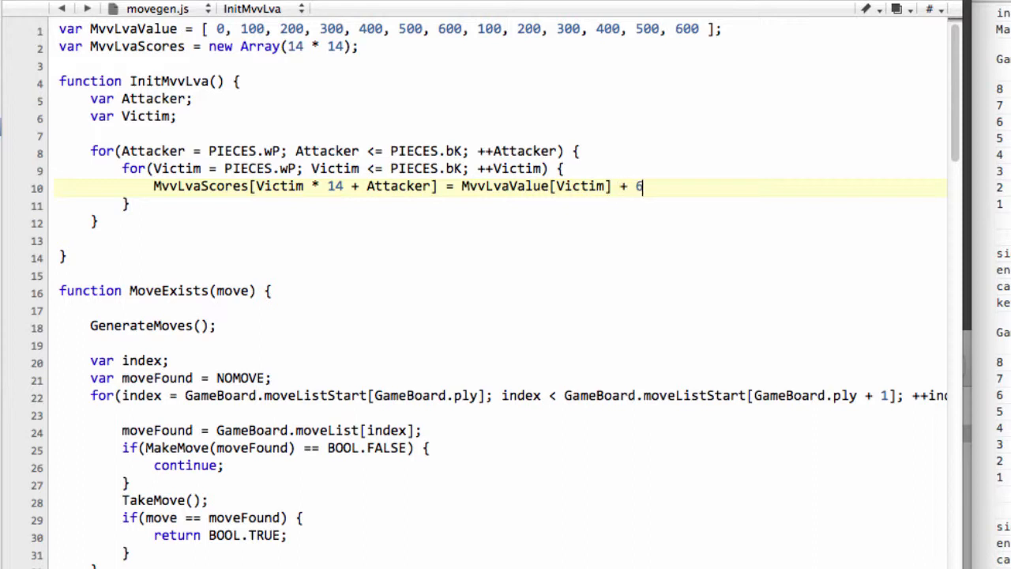
{"action": "type", "text": "-"}
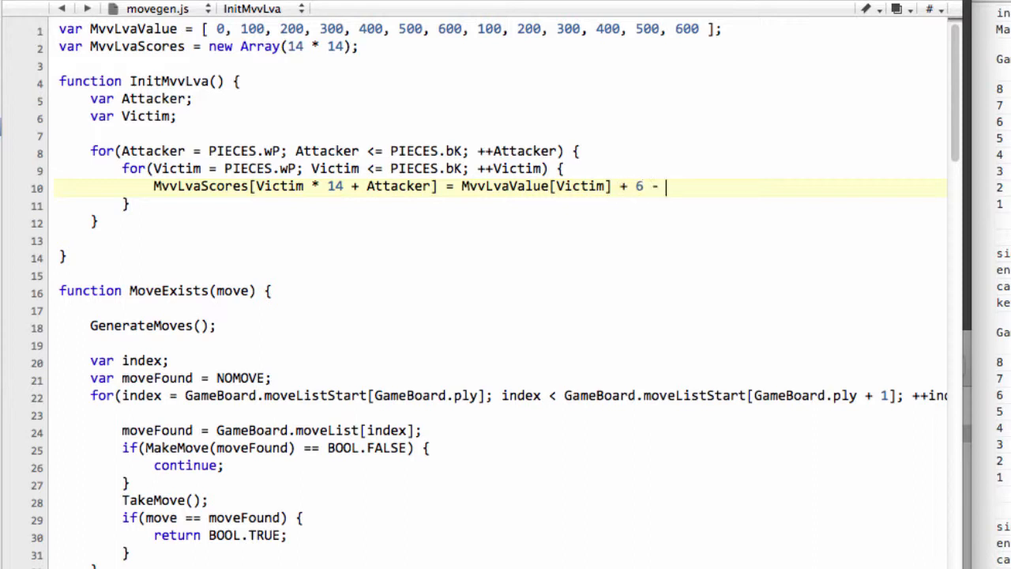
{"action": "type", "text": "()"}
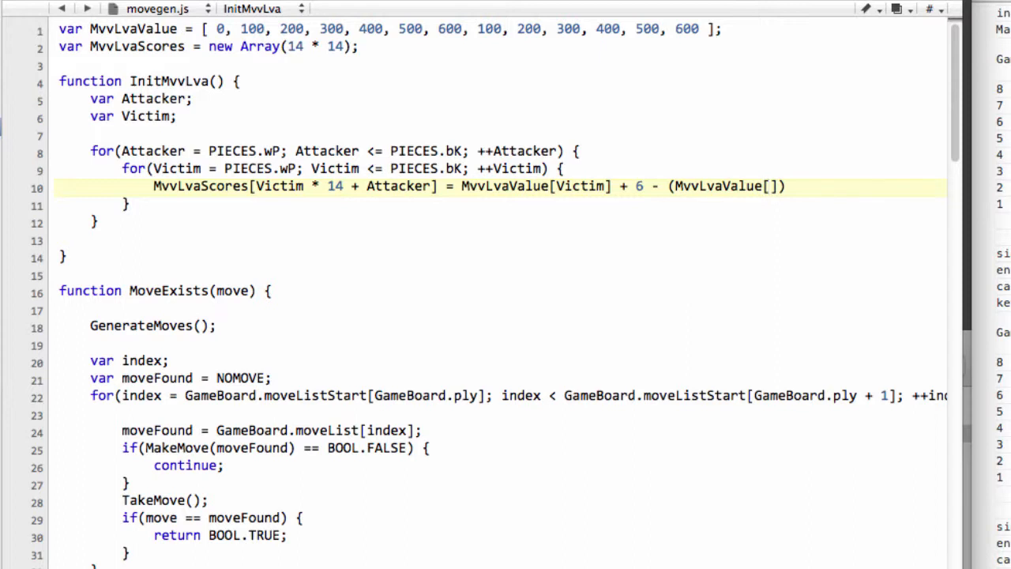
{"action": "type", "text": "Attac"}
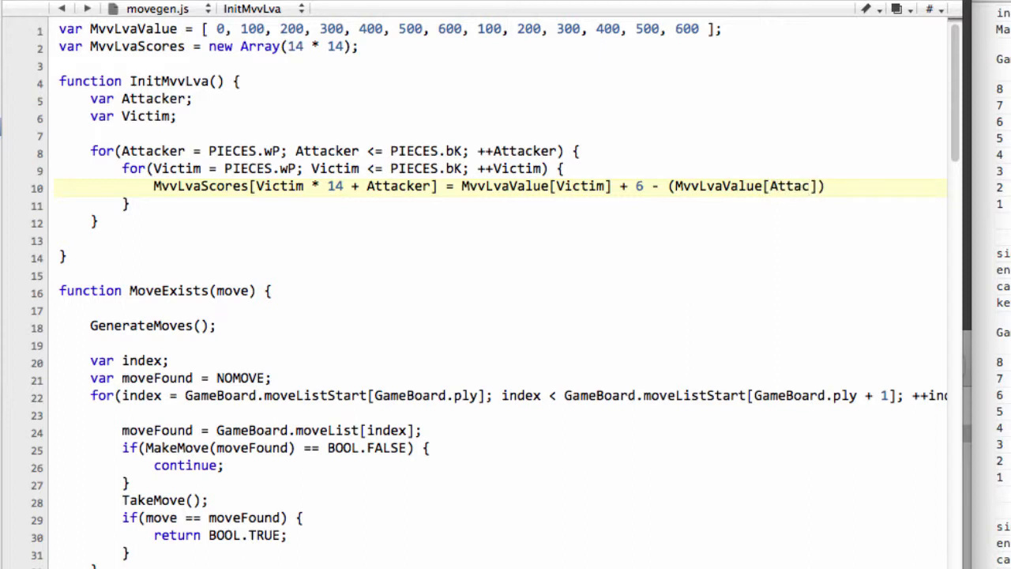
{"action": "type", "text": "ker"}
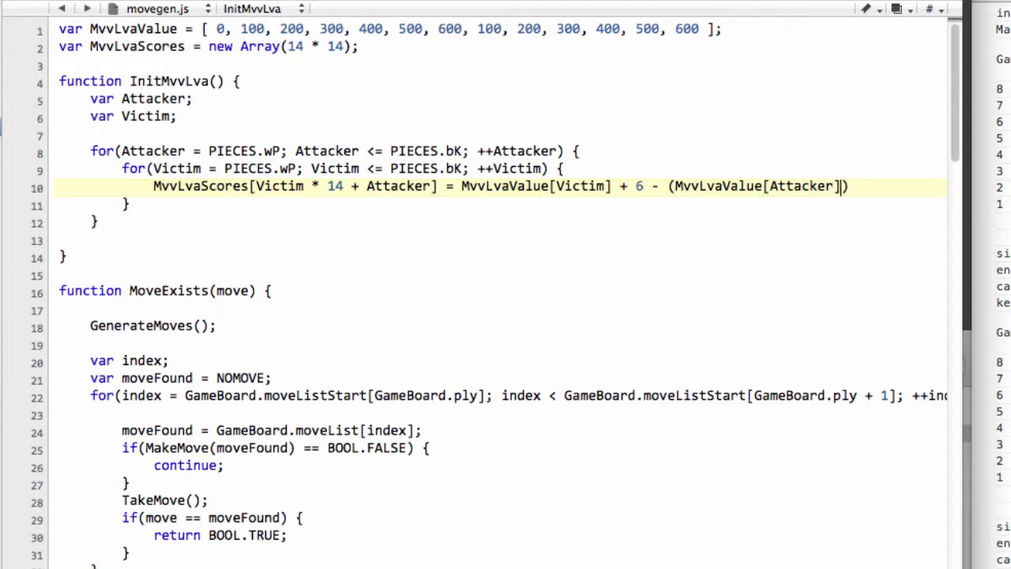
{"action": "type", "text": "/100"}
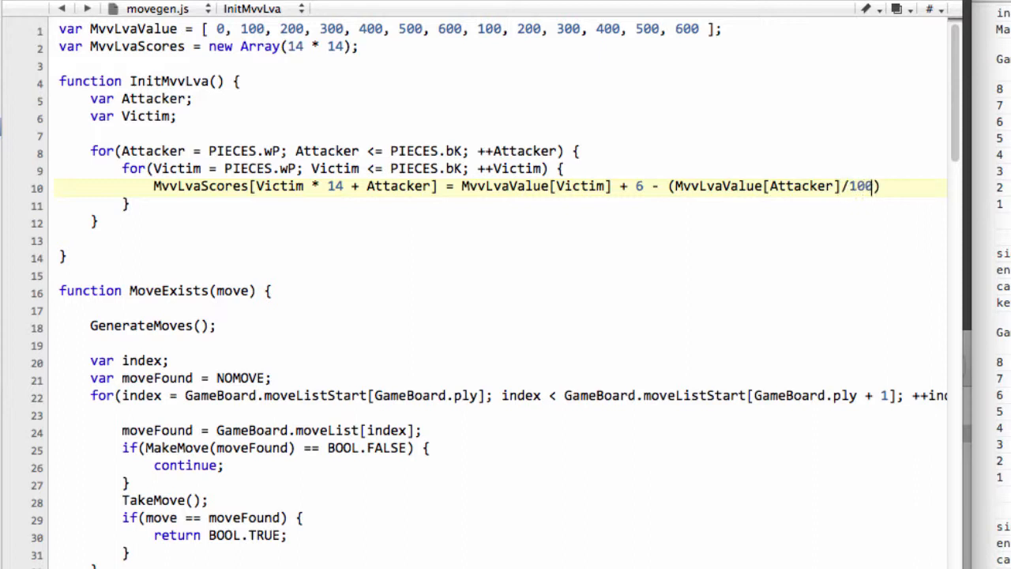
{"action": "type", "text": ";"}
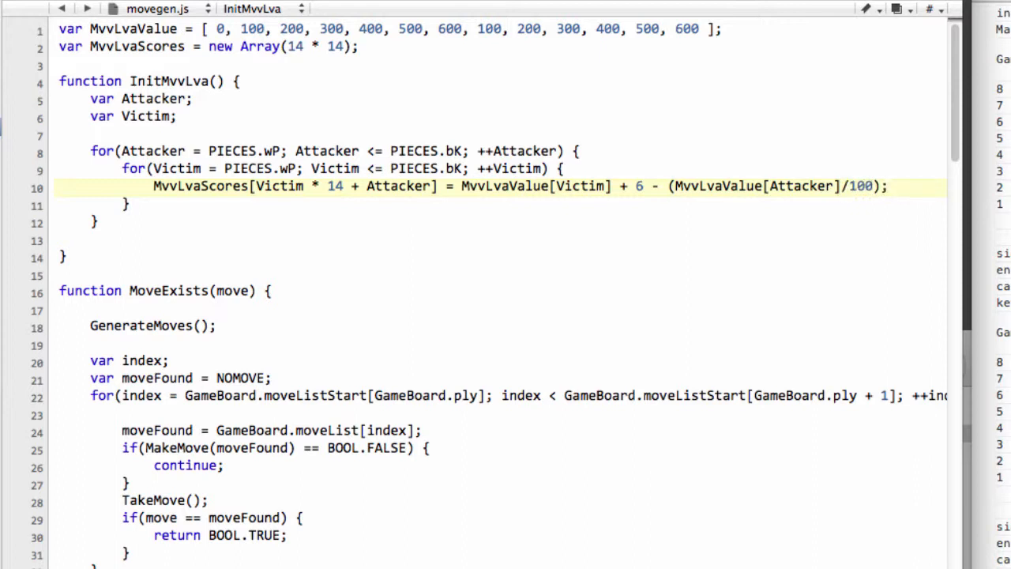
{"action": "left_click", "coordinate": [181, 116]}
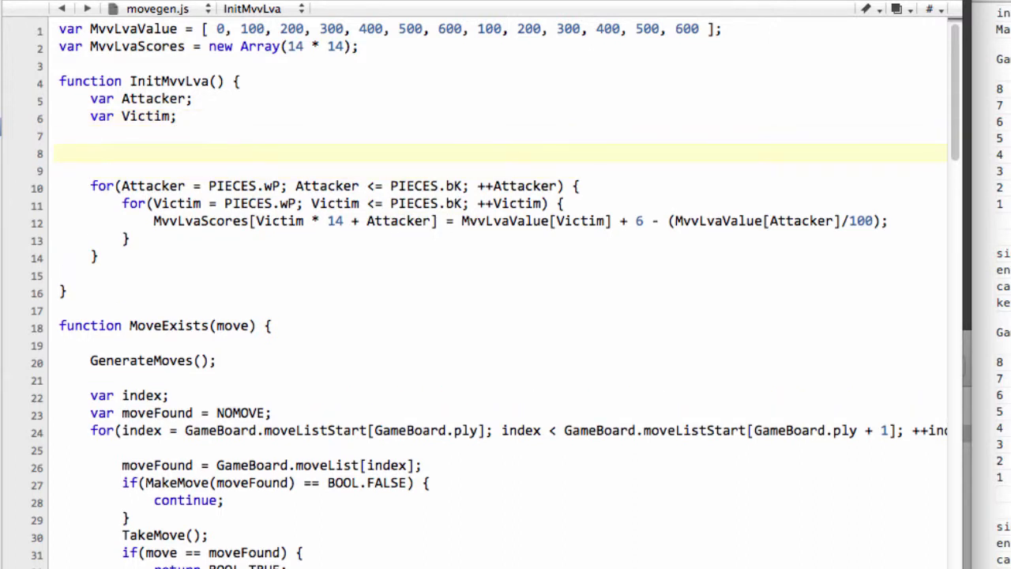
Add the comment '// P x Q 506 - 1 = 505' above the loops.
{"action": "type", "text": "//"}
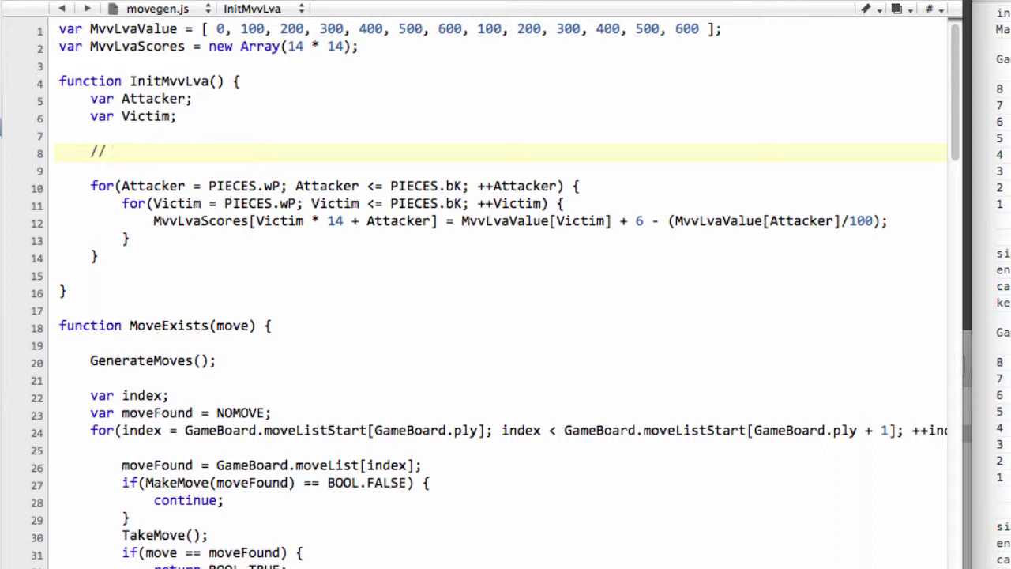
{"action": "type", "text": "P"}
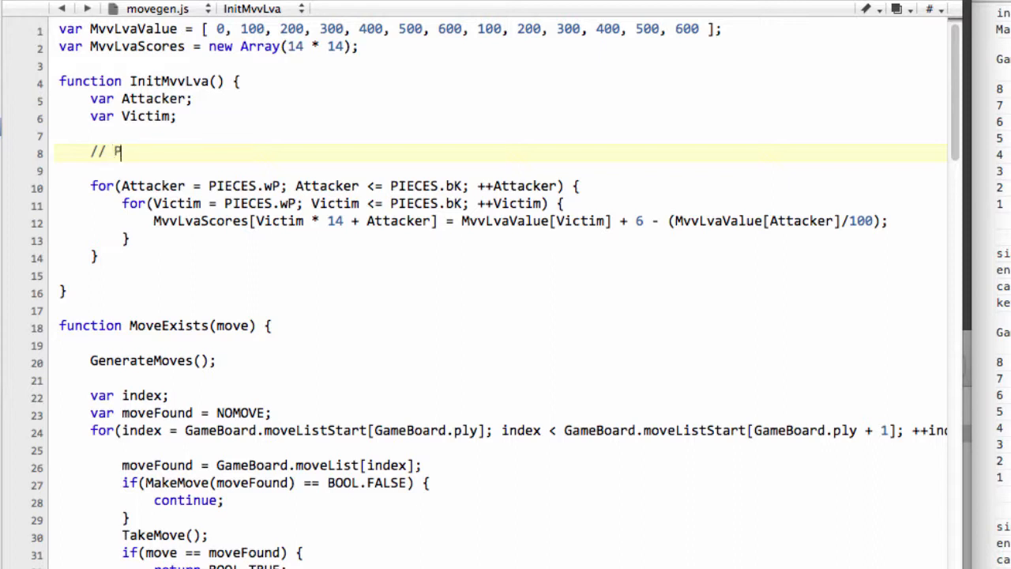
{"action": "type", "text": "x Q"}
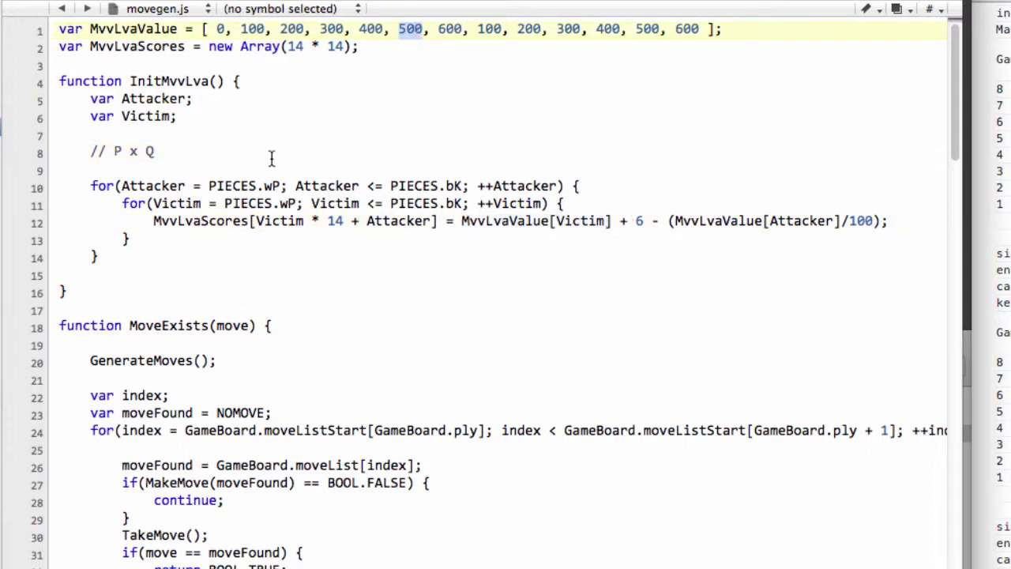
{"action": "type", "text": "50"}
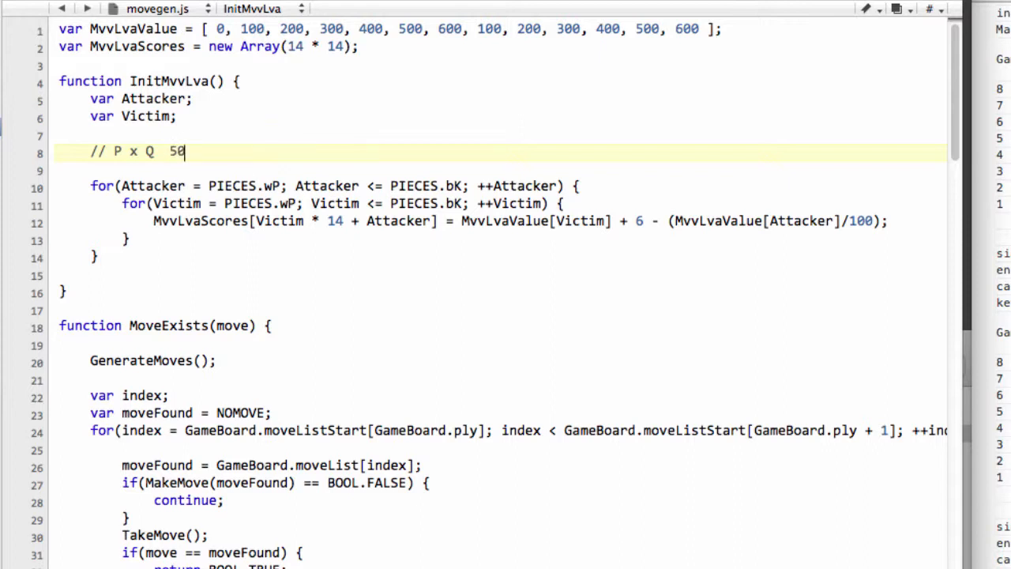
{"action": "type", "text": "6"}
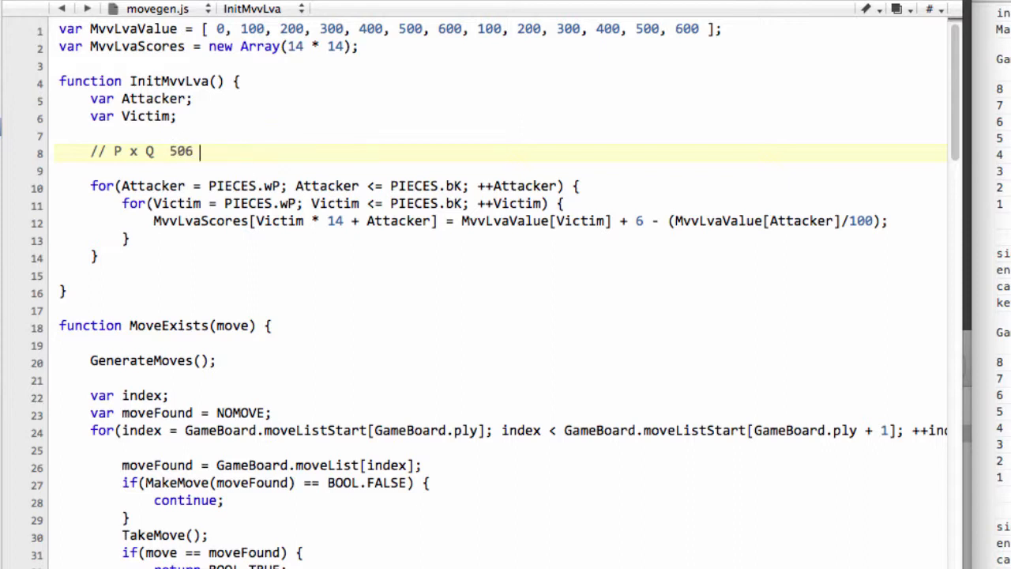
{"action": "type", "text": "-"}
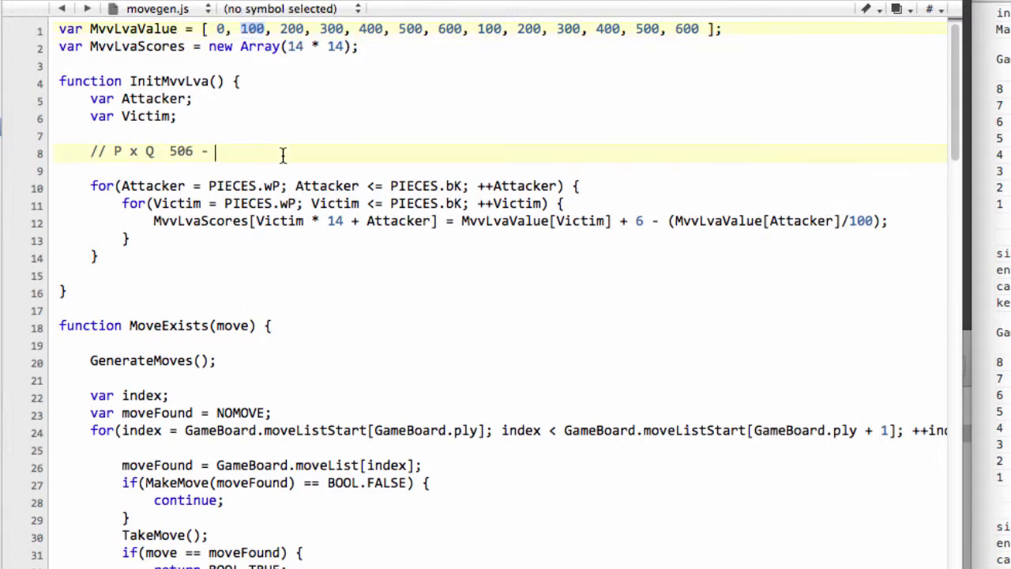
{"action": "type", "text": "1 ="}
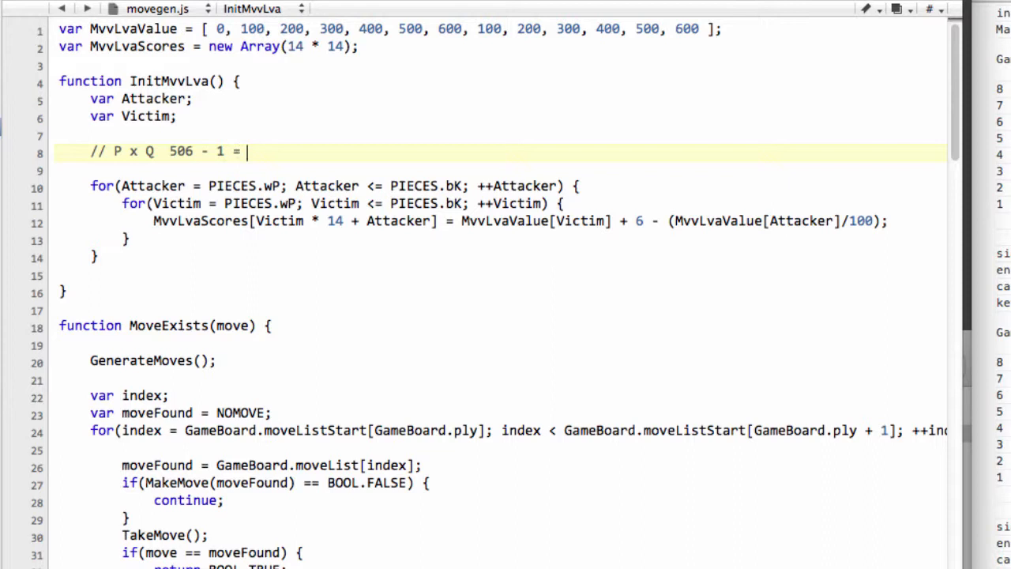
{"action": "type", "text": "505"}
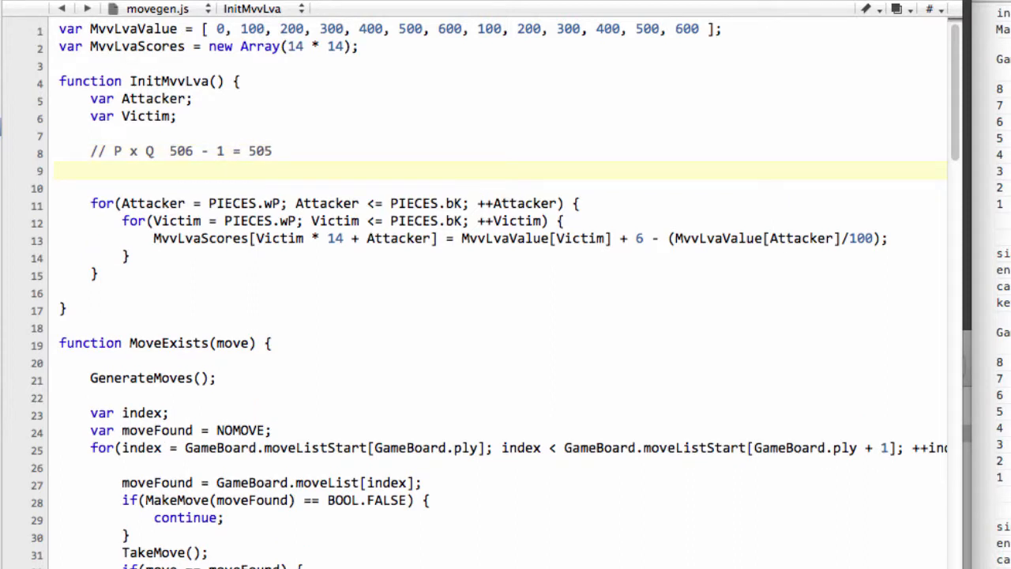
Add '// B x Q 506 - 3 = 503' below it and select the comment lines.
{"action": "type", "text": "//"}
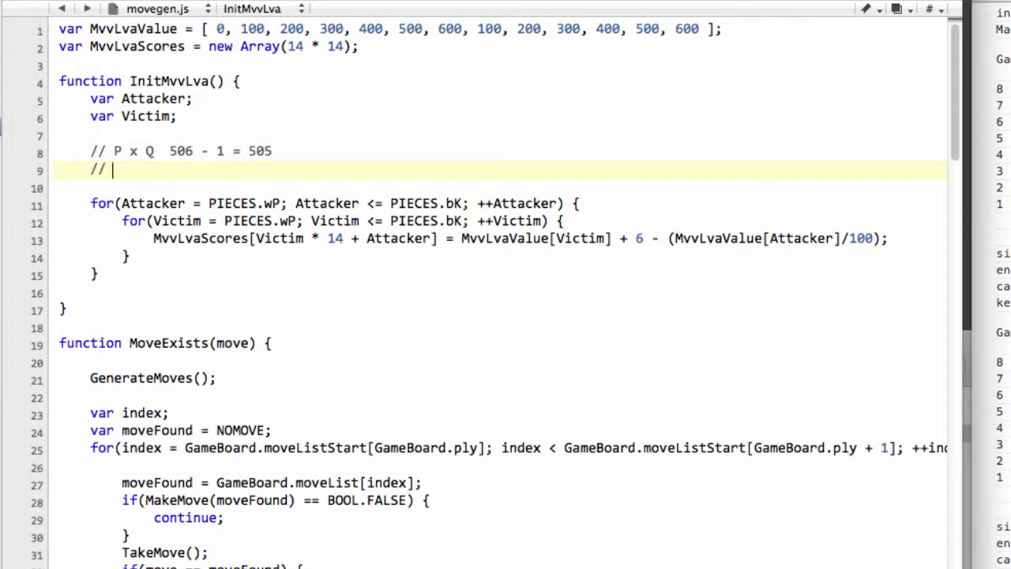
{"action": "type", "text": "B x"}
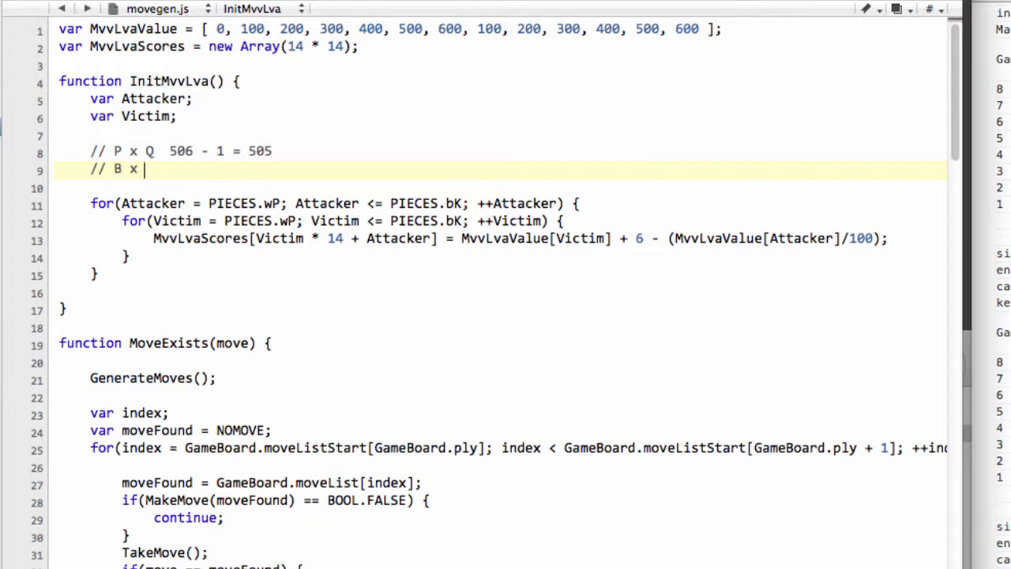
{"action": "type", "text": "Q"}
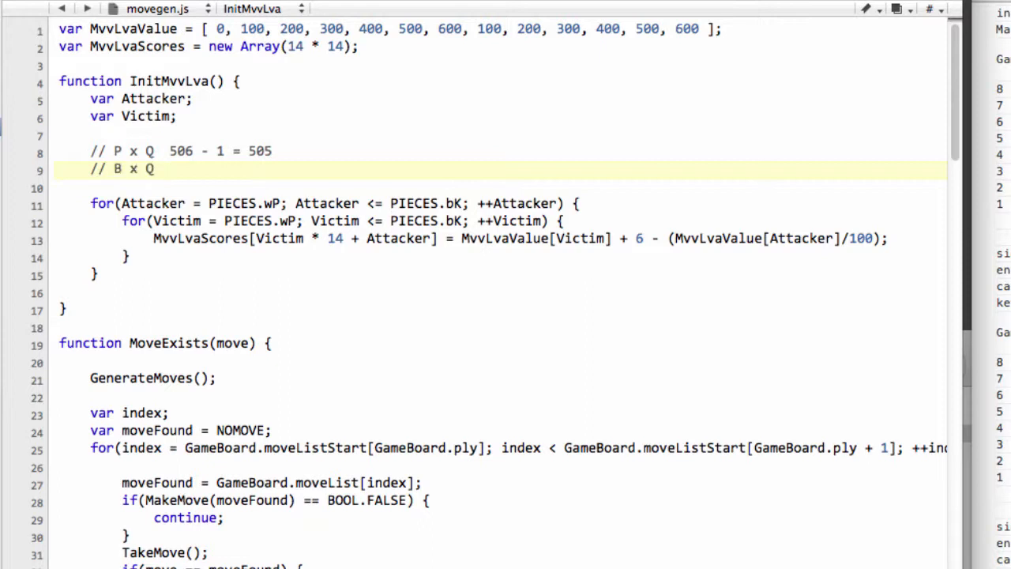
{"action": "type", "text": "506 - 3 ="}
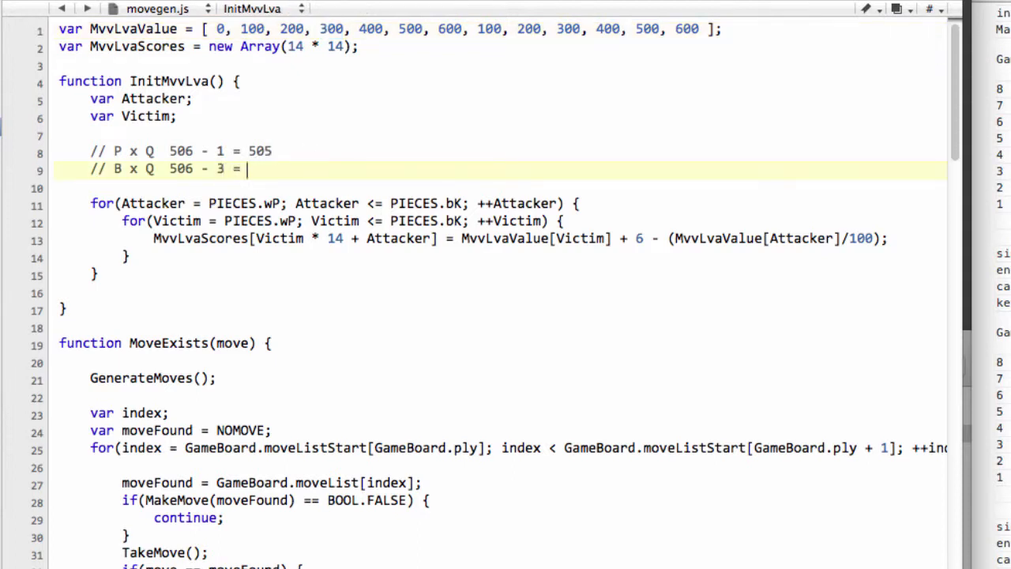
{"action": "type", "text": "503"}
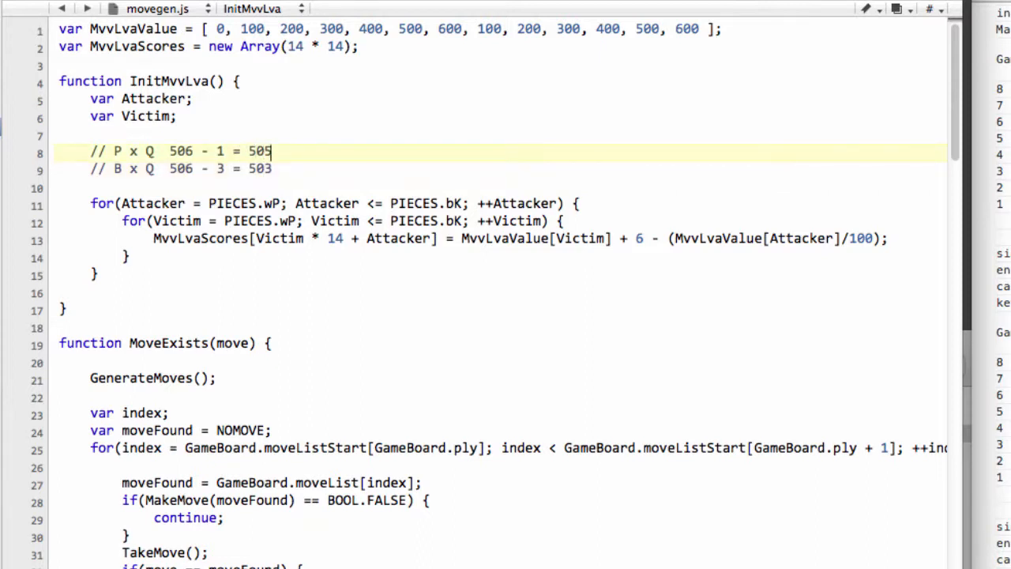
{"action": "double_click", "coordinate": [259, 151]}
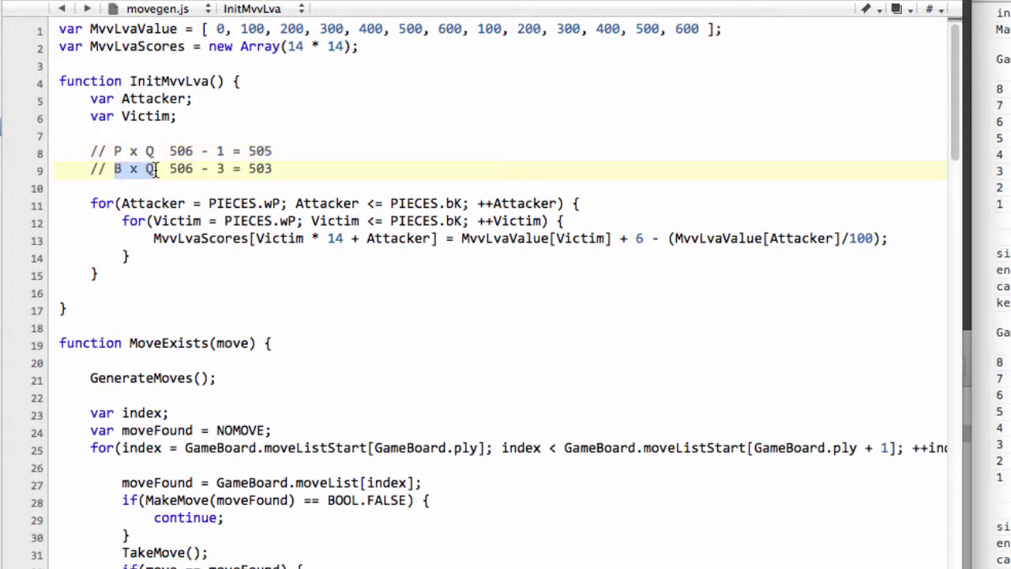
{"action": "mouse_move", "coordinate": [127, 151]}
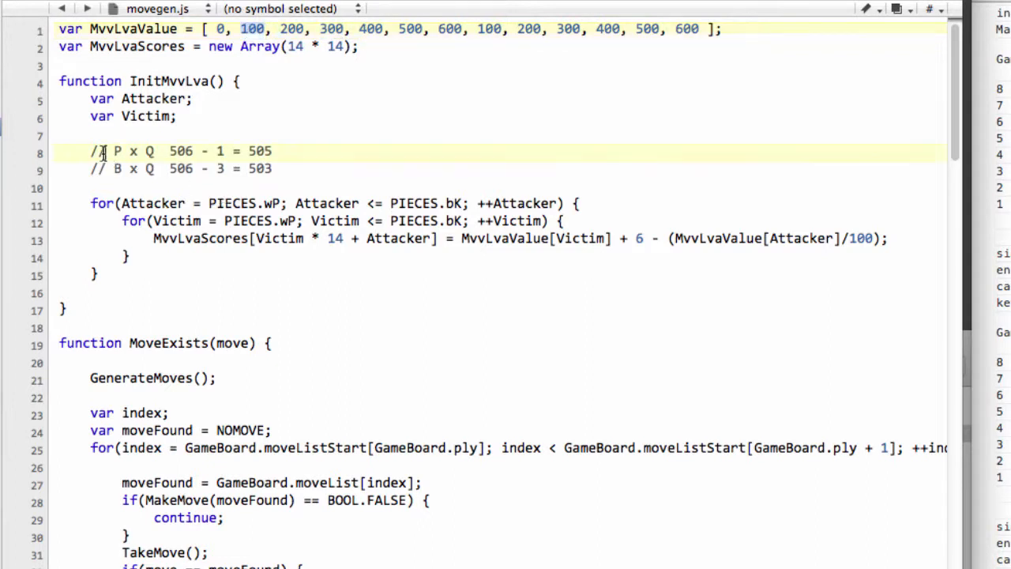
{"action": "left_click", "coordinate": [271, 168]}
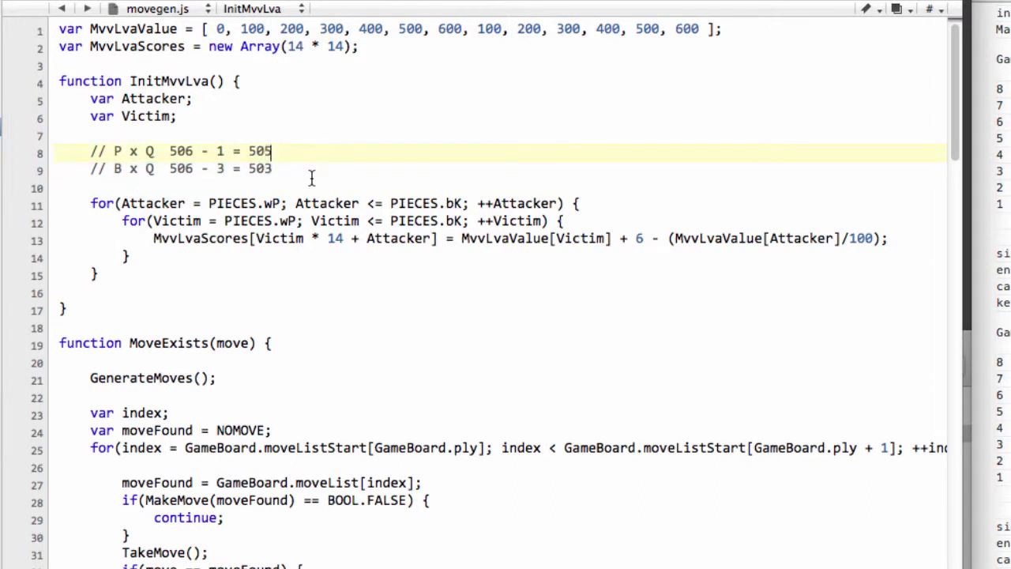
{"action": "left_click_drag", "start_coordinate": [271, 151], "coordinate": [271, 168]}
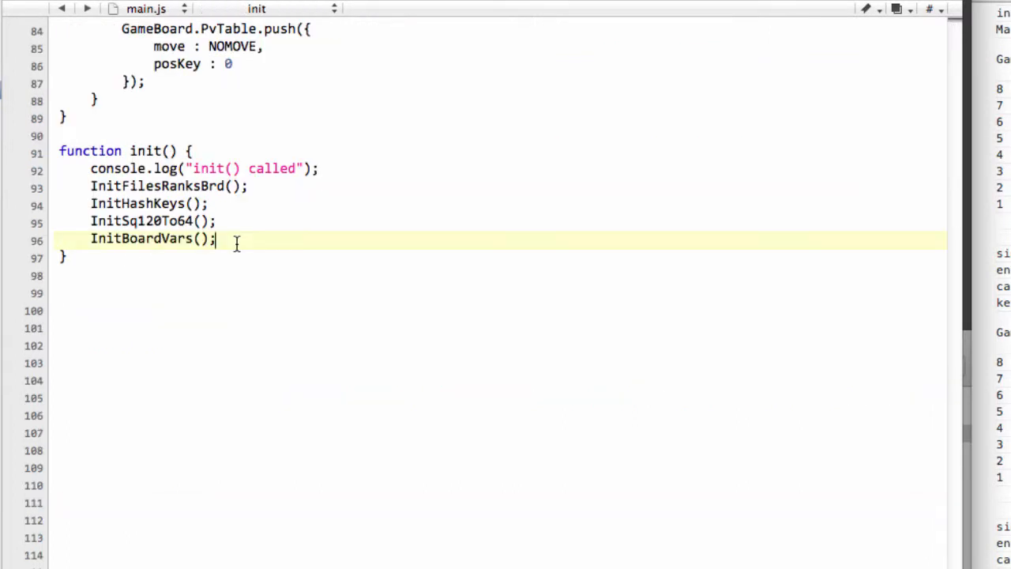
Add 'InitMvvLva();' to init() in main.js and scroll back to movegen.js's scoring code.
{"action": "type", "text": "InitMvvLva() ;"}
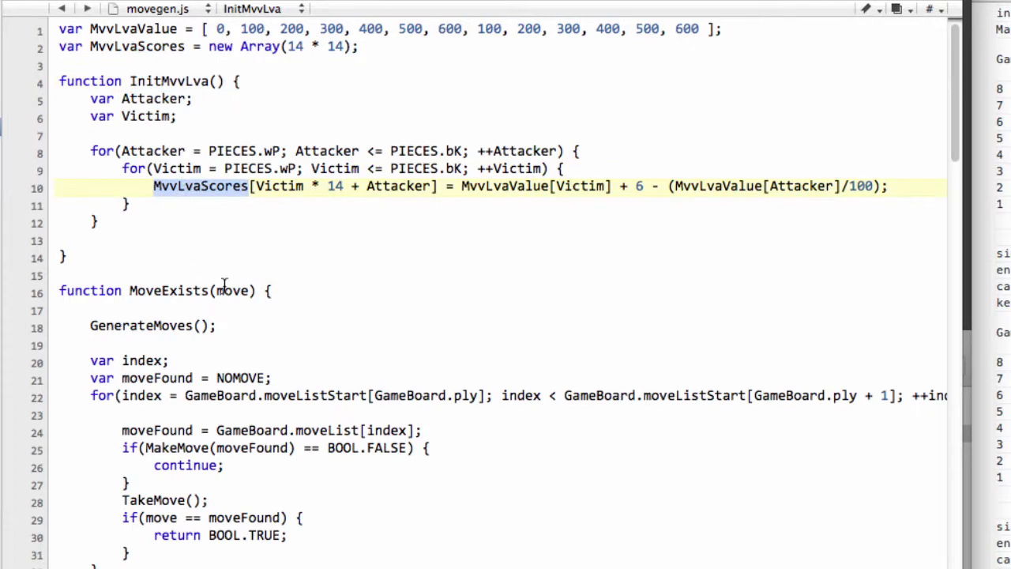
{"action": "scroll", "scroll_direction": "down", "scroll_amount": 3}
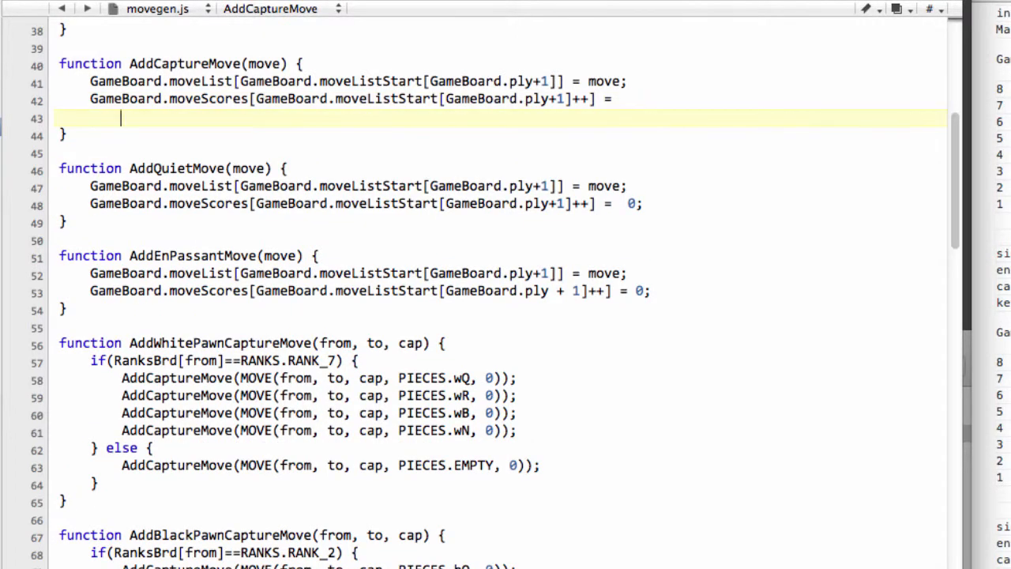
In AddCaptureMove, type the lookup MvvLvaScores[CAPTURED(move) * 14 + GameBoard.pieces[FROMSQ(move)]].
{"action": "type", "text": "MvvLvaScores"}
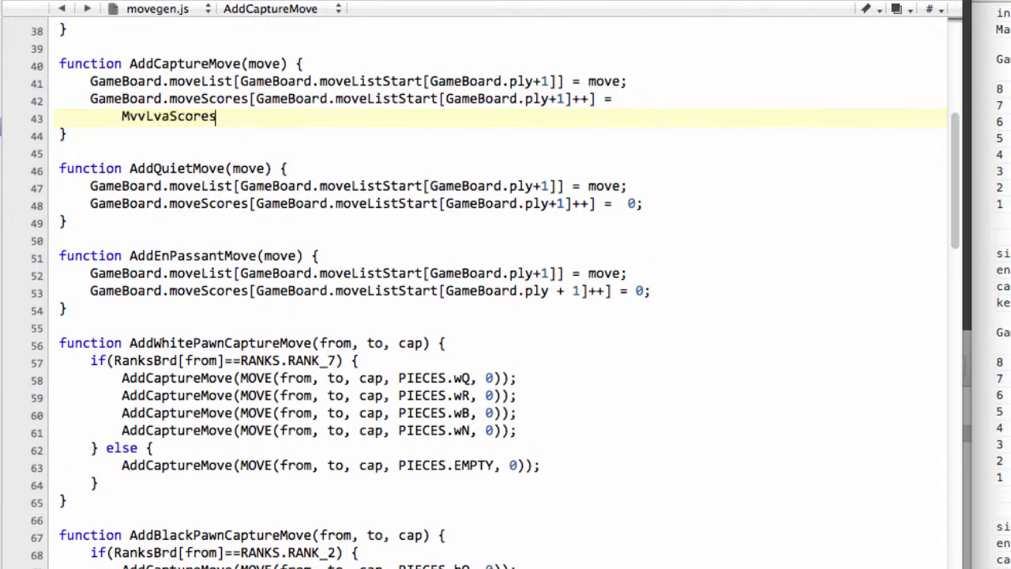
{"action": "type", "text": "[]"}
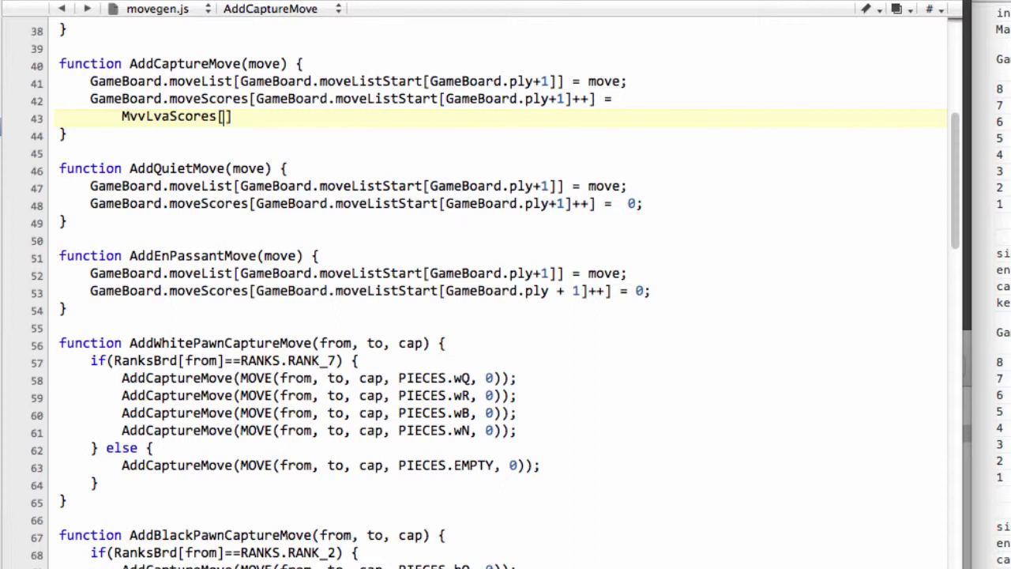
{"action": "type", "text": "CAP"}
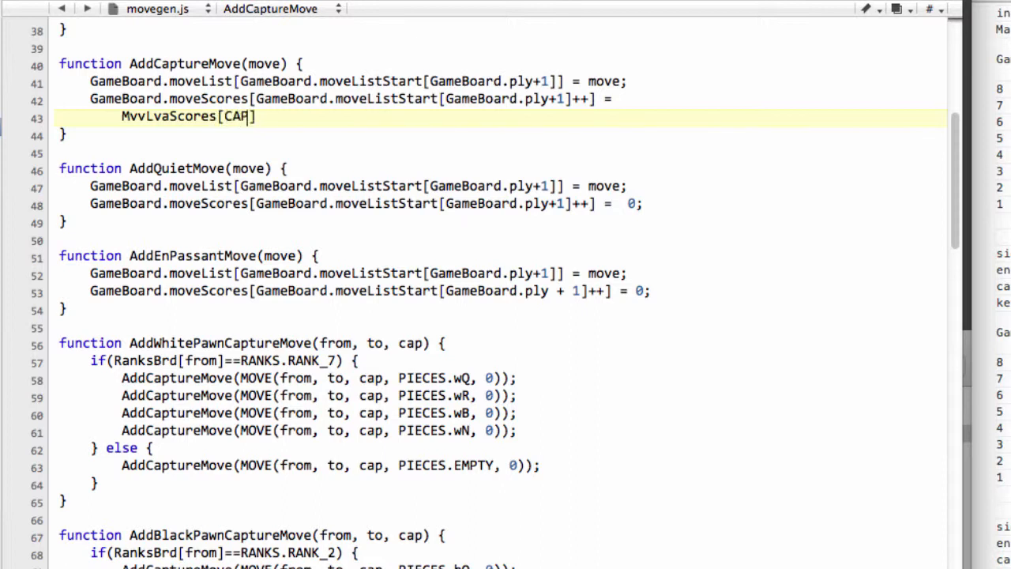
{"action": "type", "text": "T"}
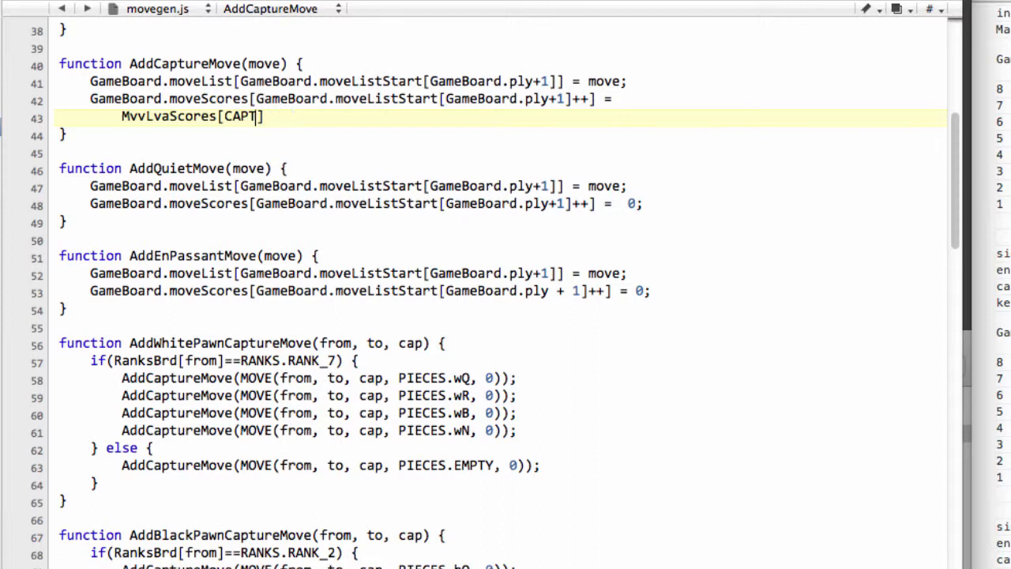
{"action": "type", "text": "URED(move) *"}
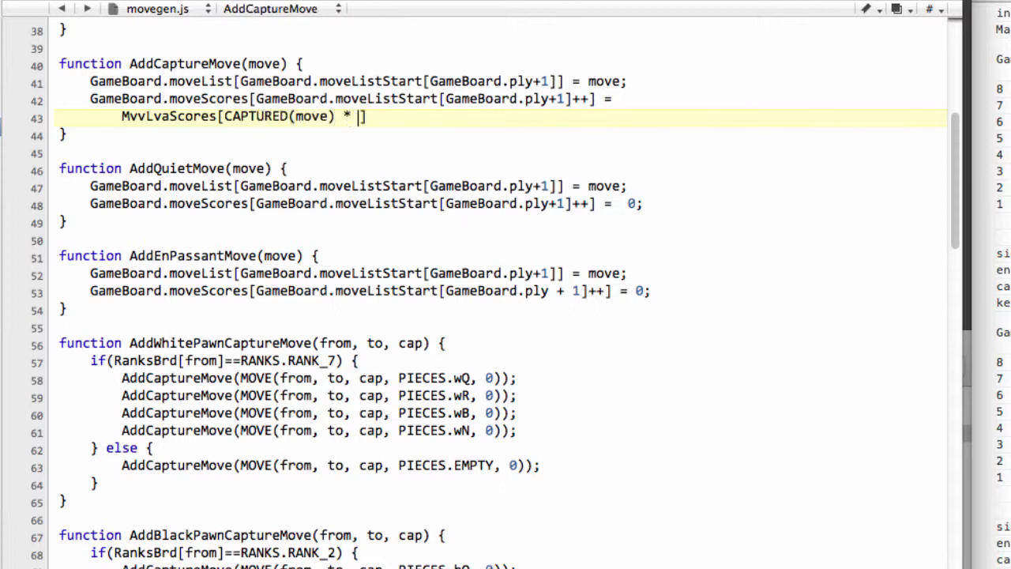
{"action": "type", "text": "14 + G"}
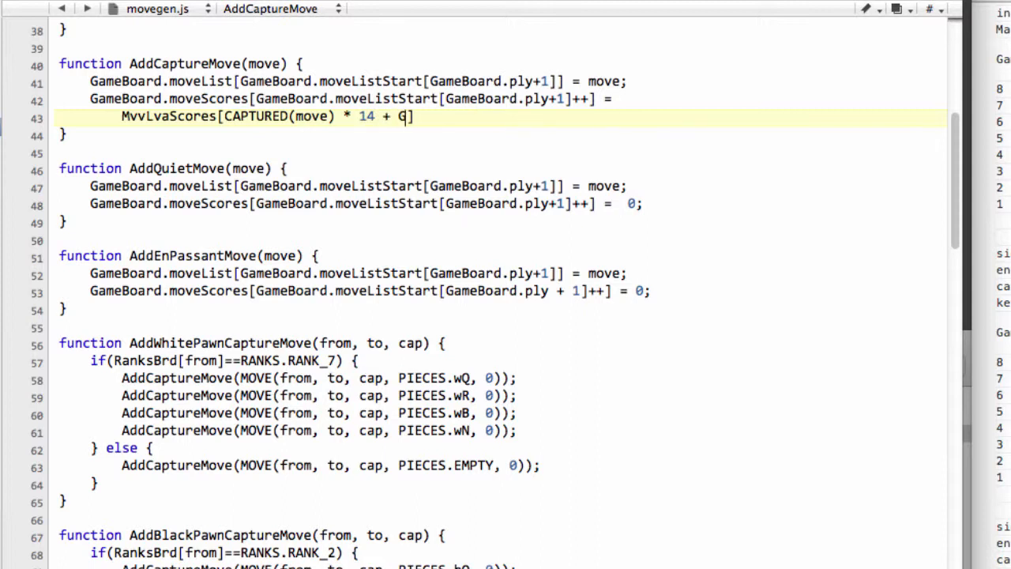
{"action": "type", "text": "ameBoard"}
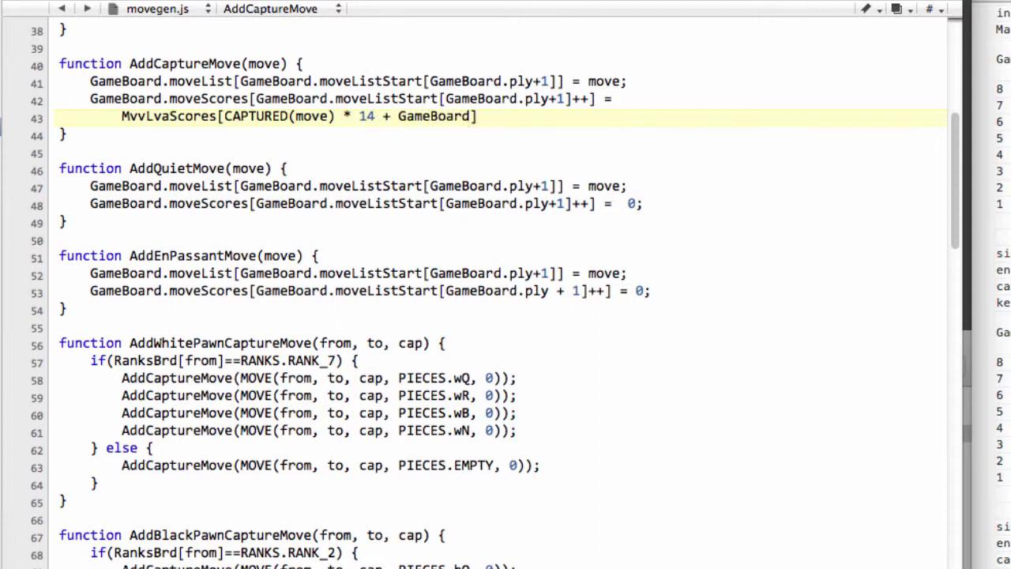
{"action": "type", "text": ".pieces]"}
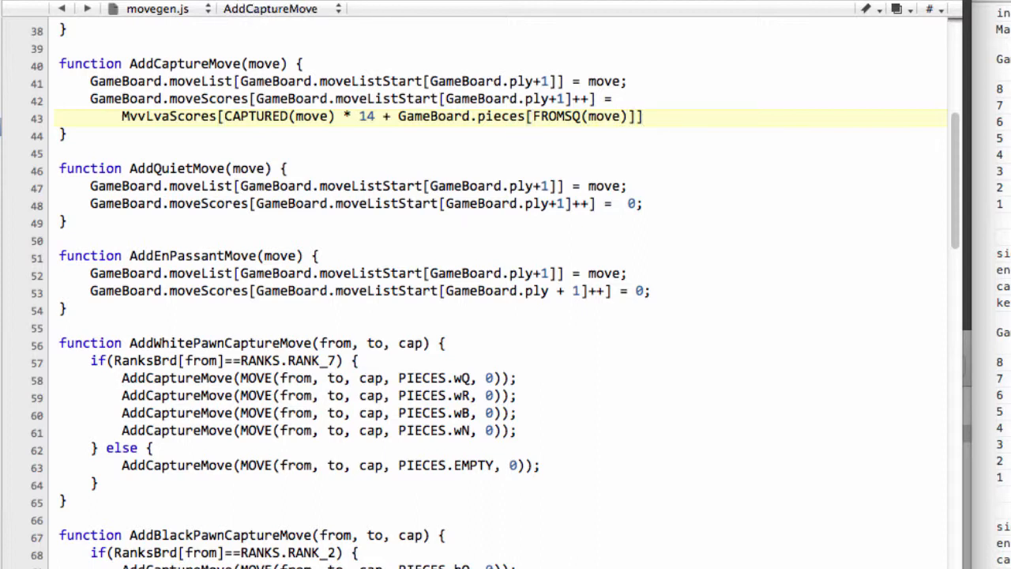
Append '+ 1000000;' to the end of the capture score line.
{"action": "left_click", "coordinate": [644, 116]}
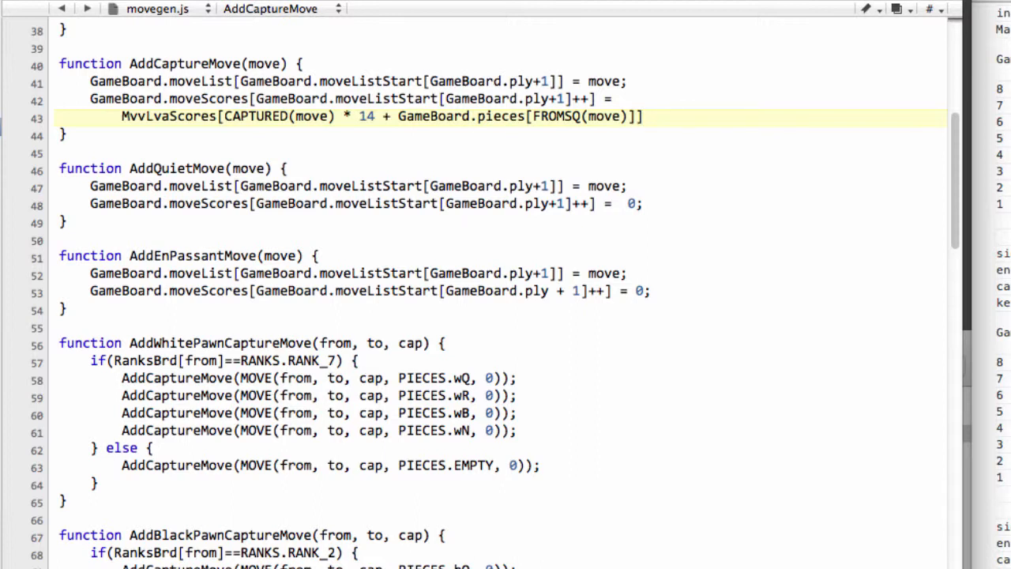
{"action": "type", "text": "+ 1"}
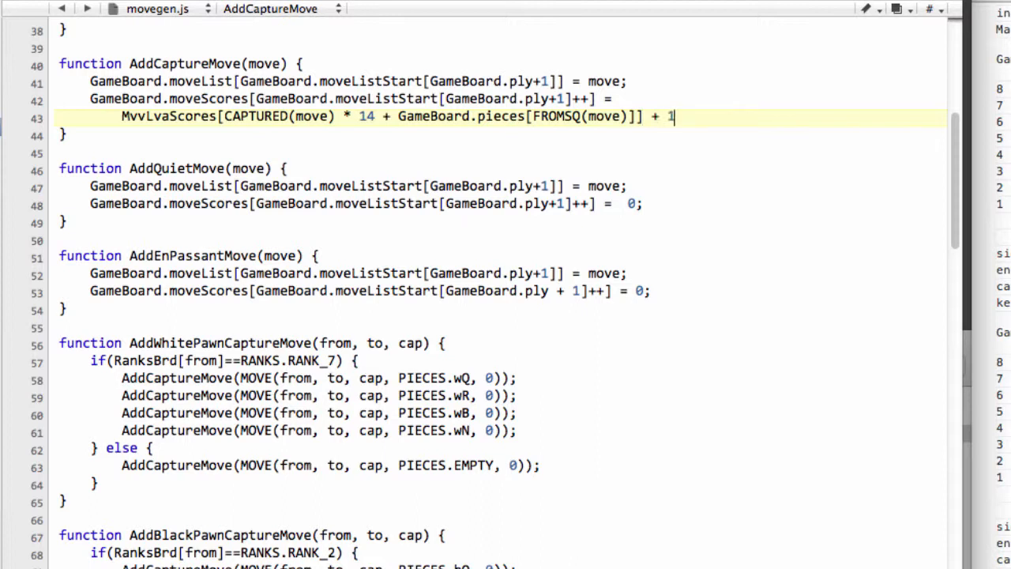
{"action": "type", "text": "000000"}
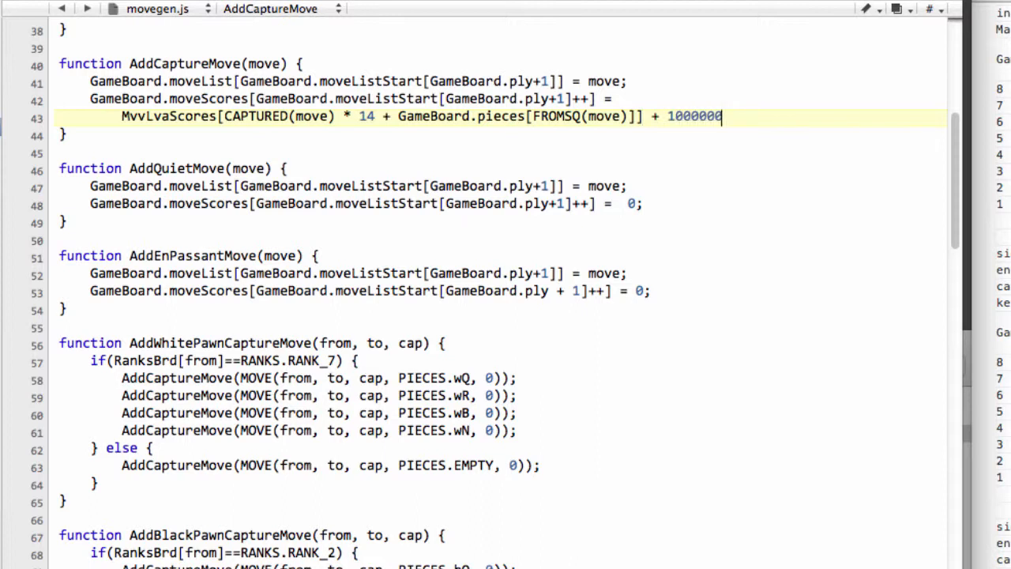
{"action": "type", "text": ";"}
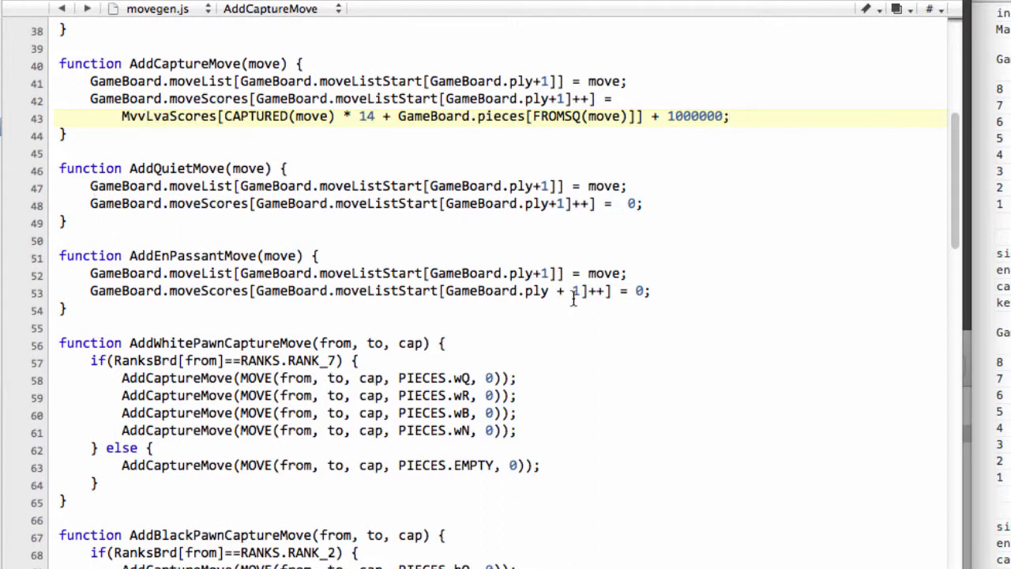
In AddEnPassantMove, replace the score 0 with '105 + 1000000'.
{"action": "left_click", "coordinate": [640, 291]}
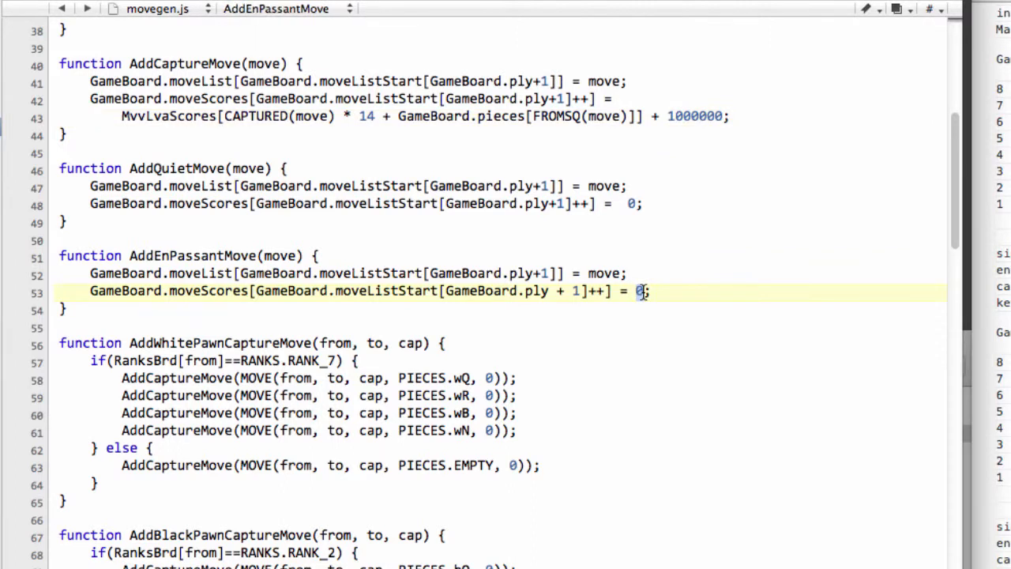
{"action": "type", "text": "105 +1"}
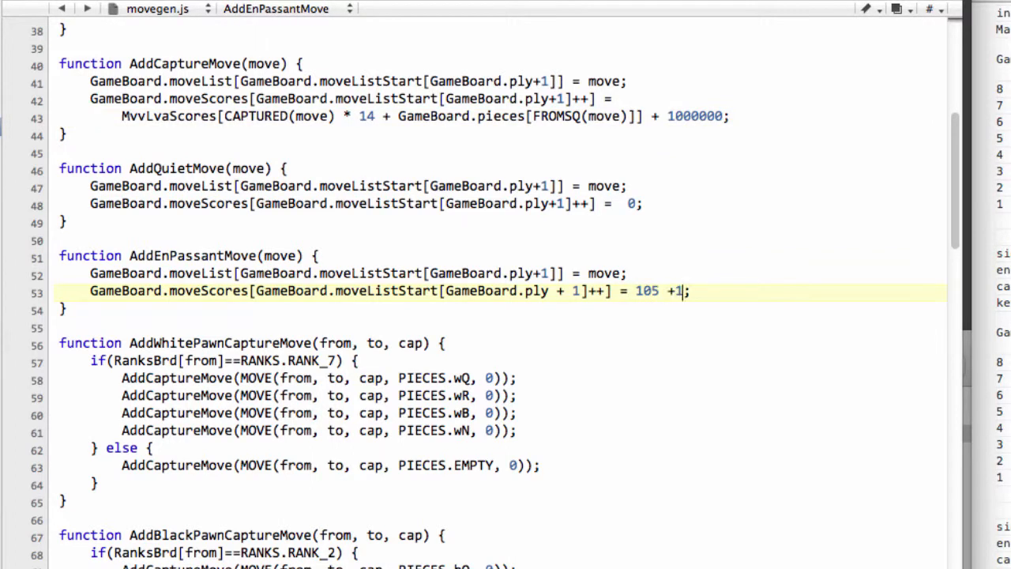
{"action": "type", "text": "000000"}
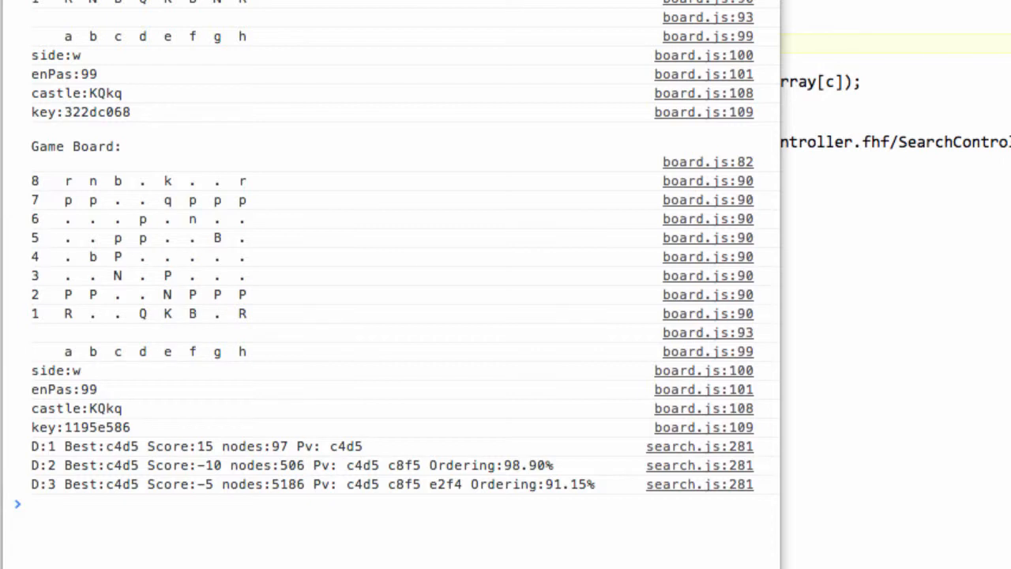
{"action": "mouse_move", "coordinate": [299, 496]}
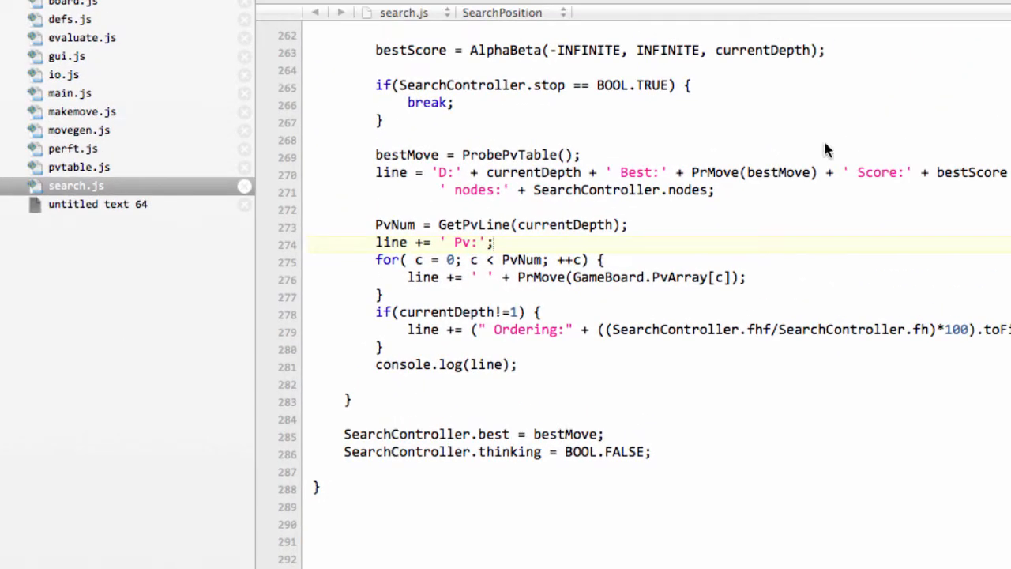
Scroll search.js up to the currentDepth for-loop in SearchPosition.
{"action": "scroll", "scroll_direction": "up", "scroll_amount": 3}
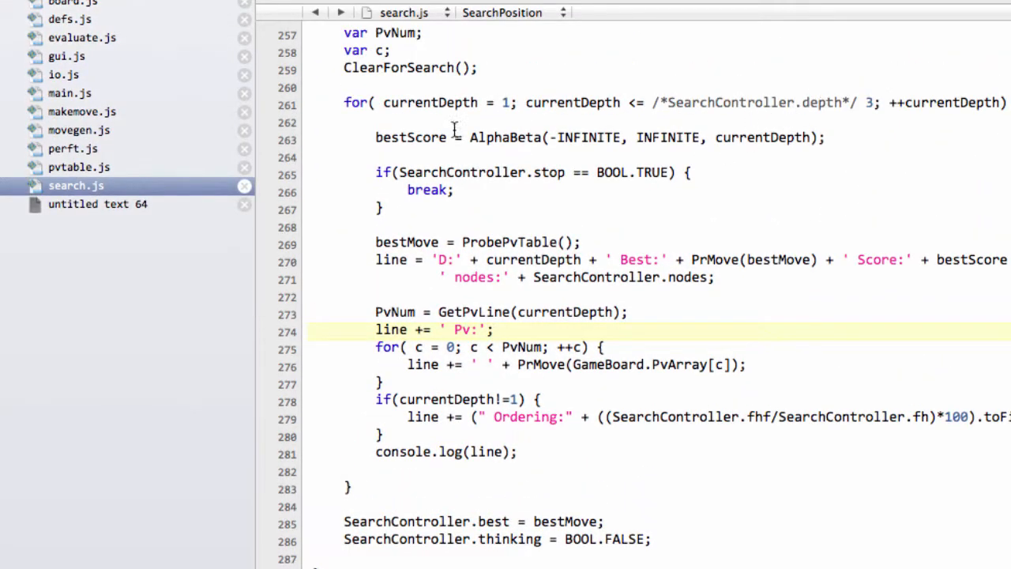
{"action": "left_click", "coordinate": [870, 102]}
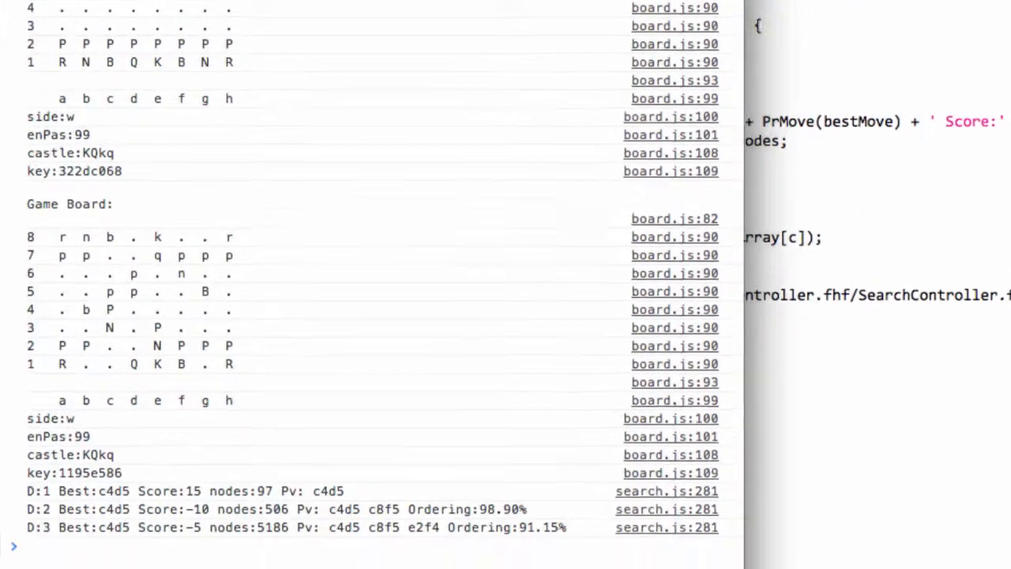
Scroll the Console through the D:1–D:5 lines, reaching 268582 nodes at depth 5.
{"action": "scroll", "scroll_direction": "down", "scroll_amount": 3}
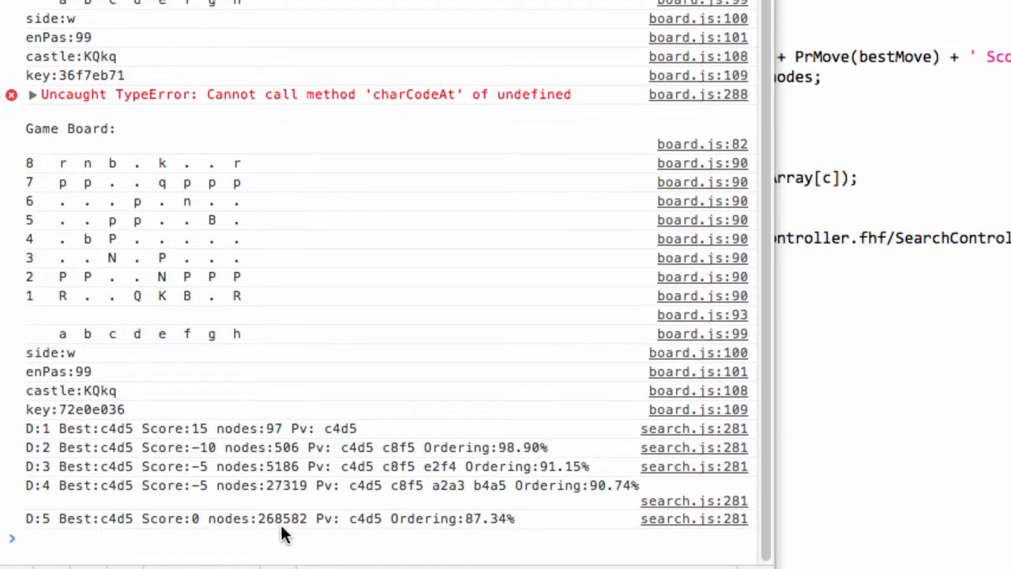
{"action": "mouse_move", "coordinate": [460, 537]}
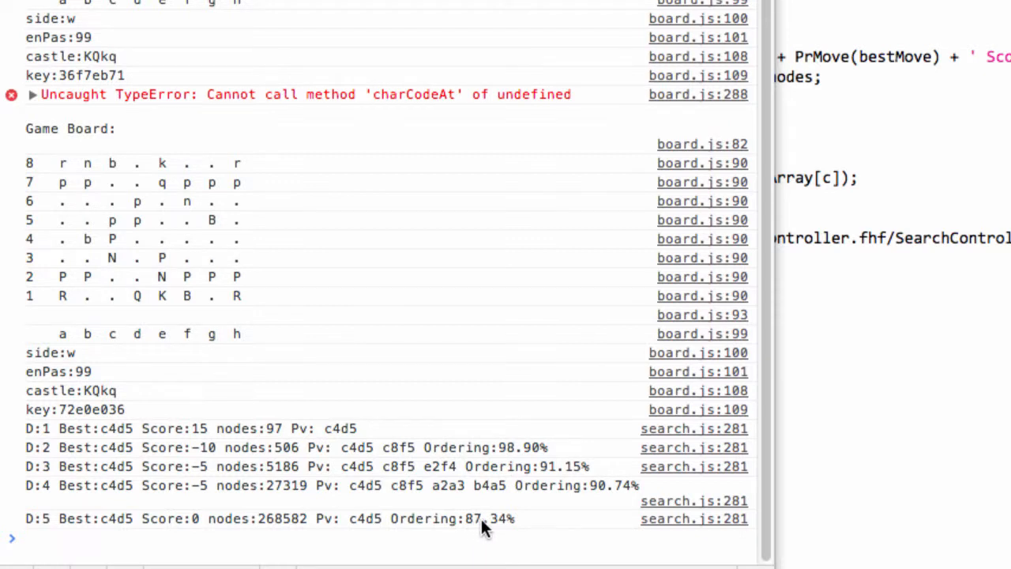
{"action": "mouse_move", "coordinate": [482, 525]}
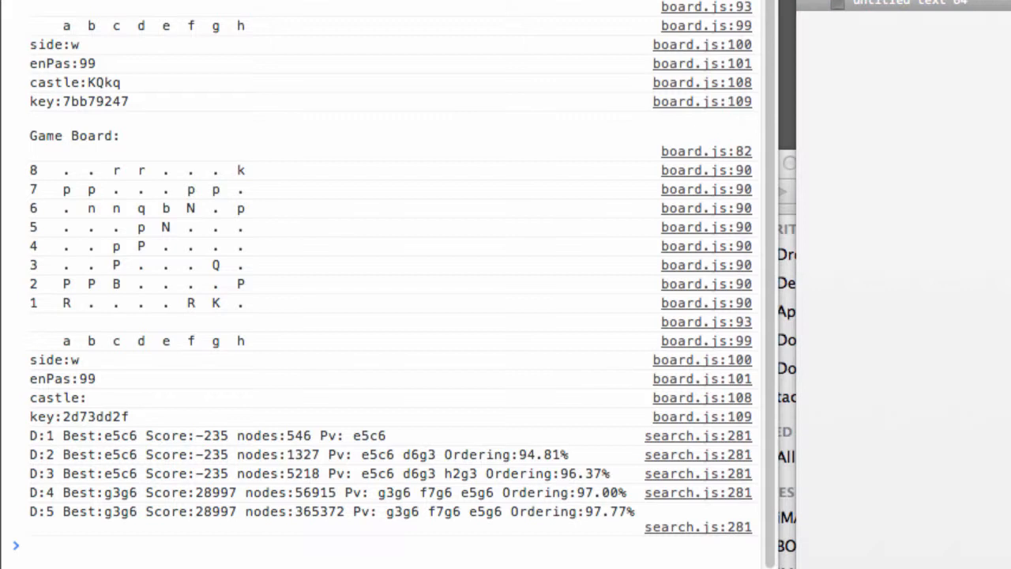
Scroll the Console through the WAC positions' depth-5 output, best moves g3g6 and h6h7.
{"action": "scroll", "scroll_direction": "down", "scroll_amount": 3}
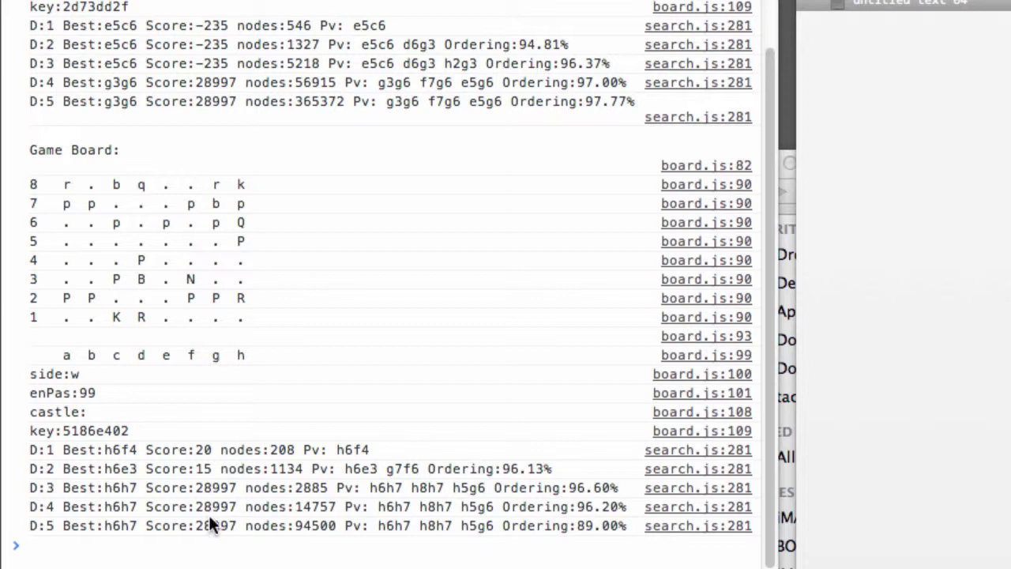
{"action": "mouse_move", "coordinate": [308, 317]}
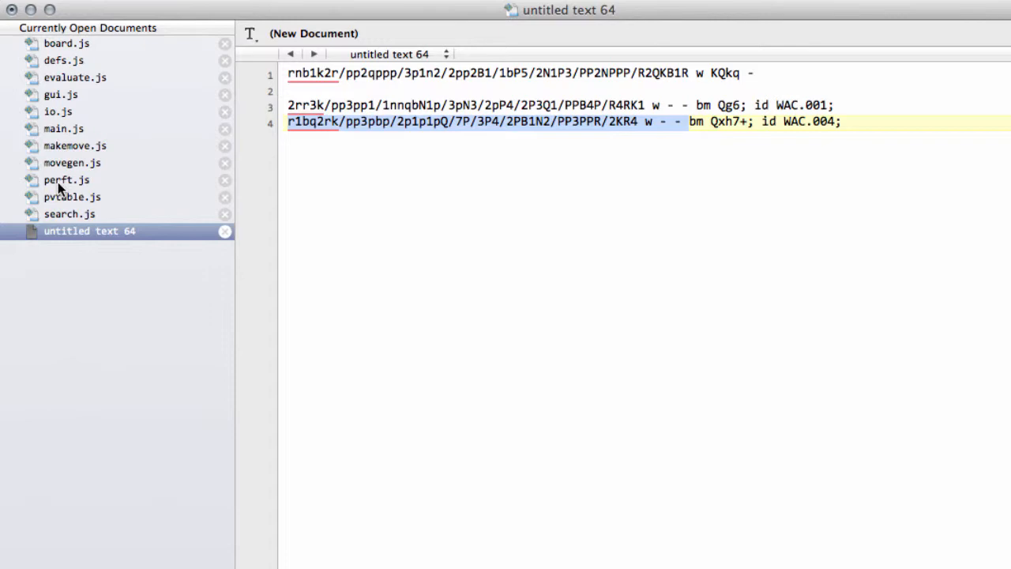
Select search.js in the sidebar and scroll up to ClearForSearch.
{"action": "left_click", "coordinate": [69, 213]}
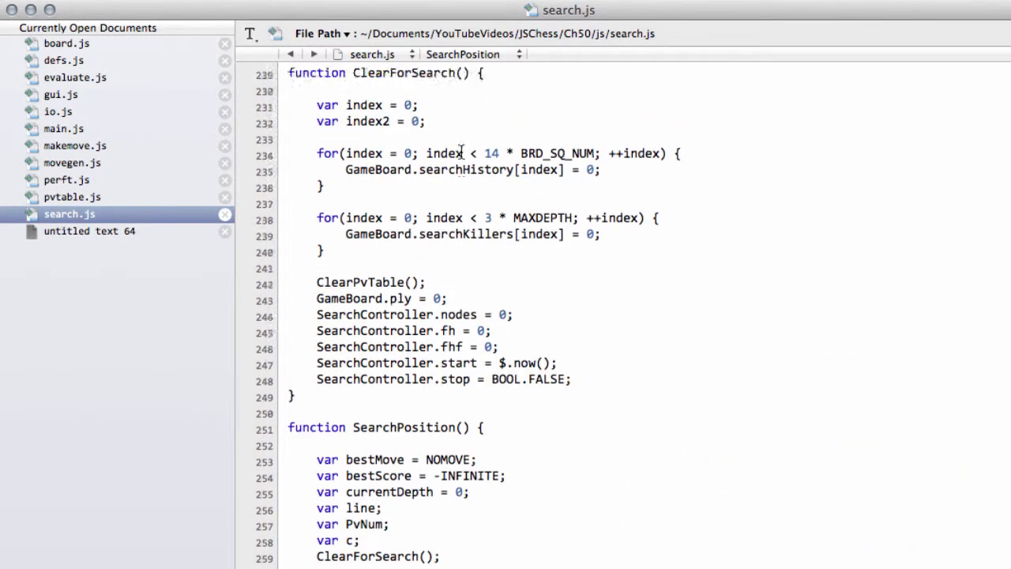
{"action": "scroll", "scroll_direction": "up", "scroll_amount": 3}
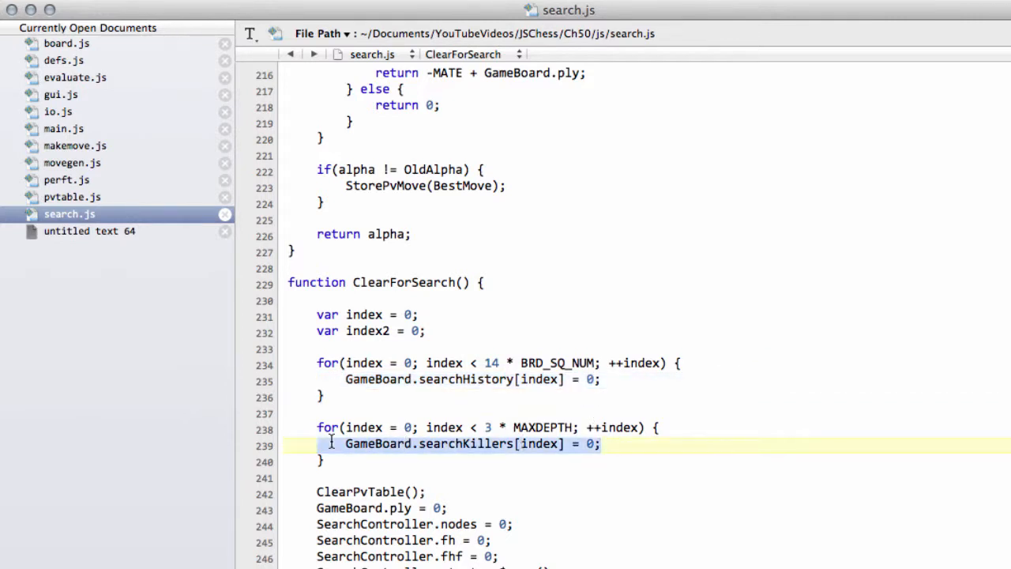
{"action": "mouse_move", "coordinate": [621, 318]}
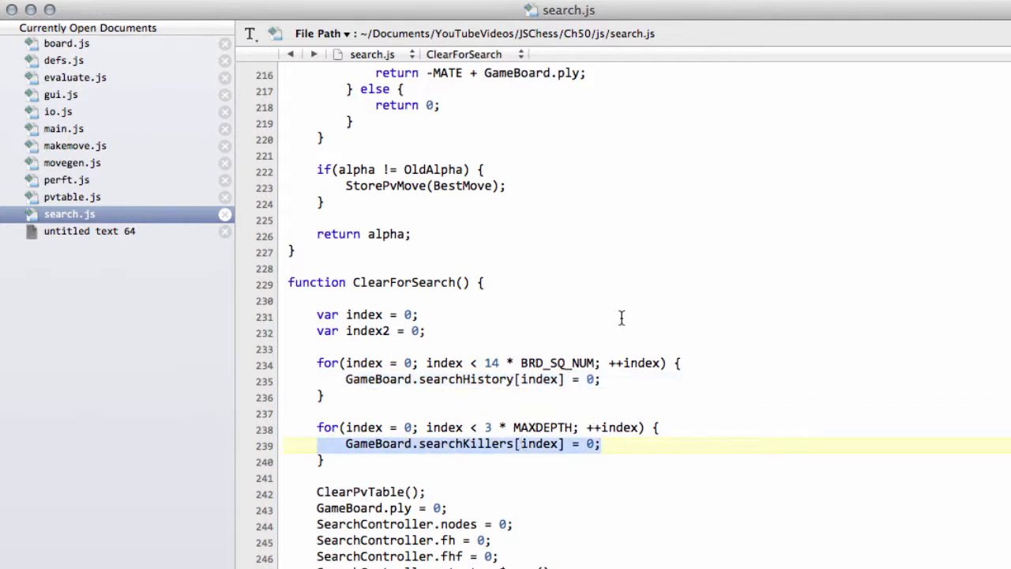